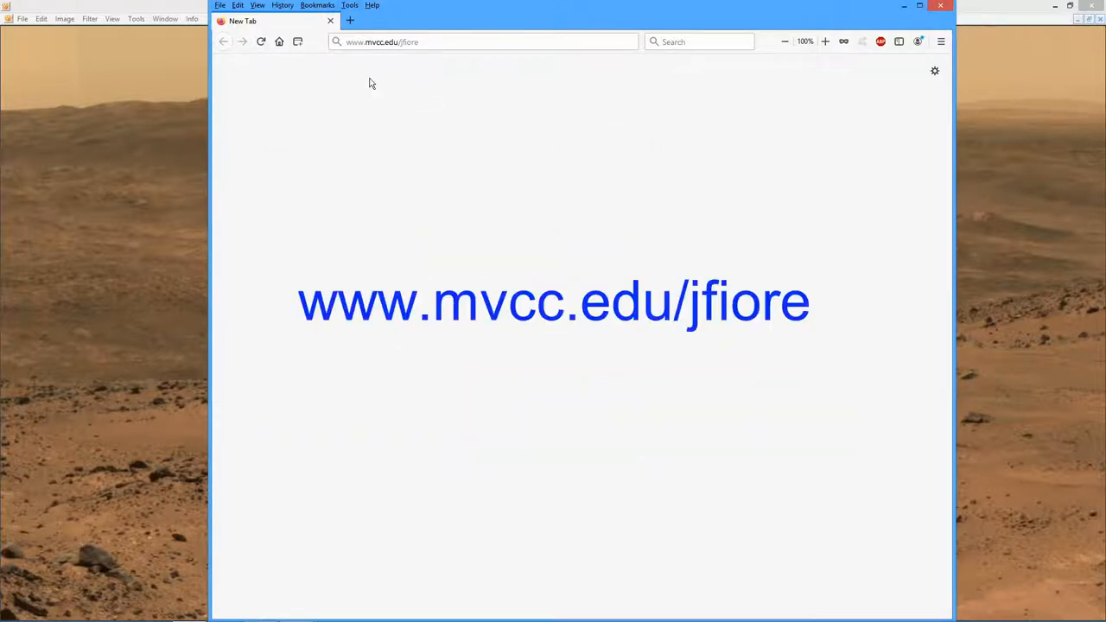
mouse_move(354, 69)
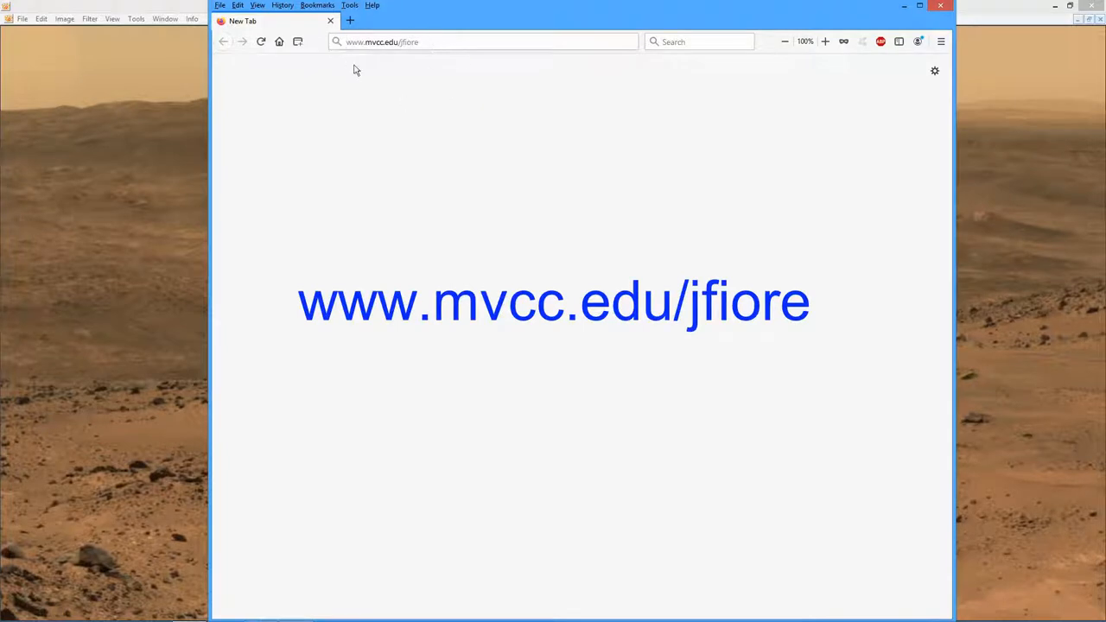
mouse_move(397, 60)
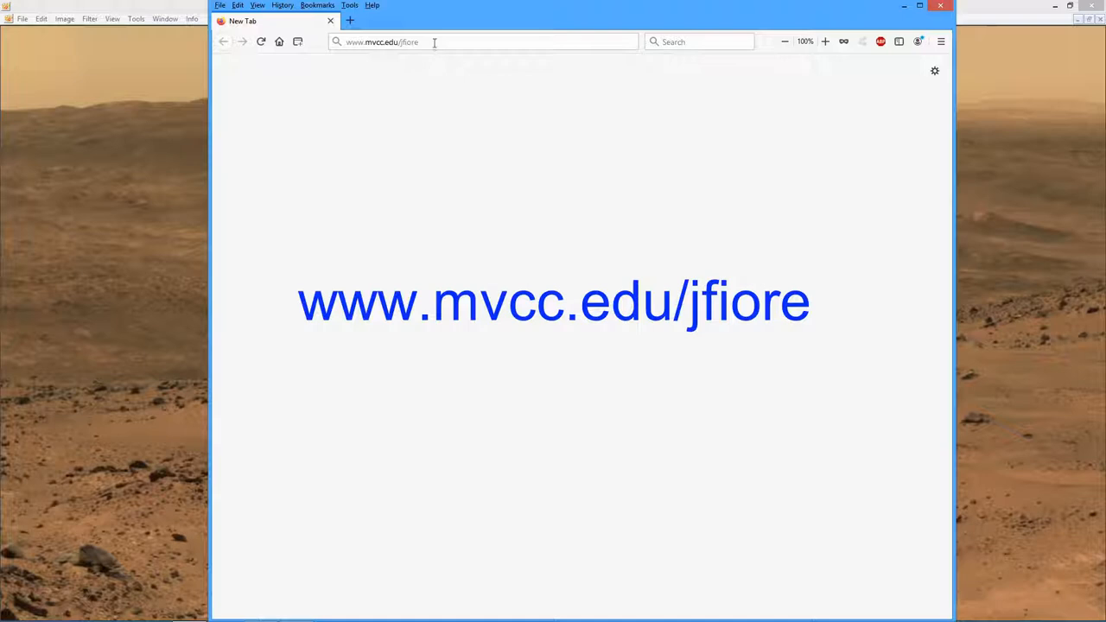
click(383, 42)
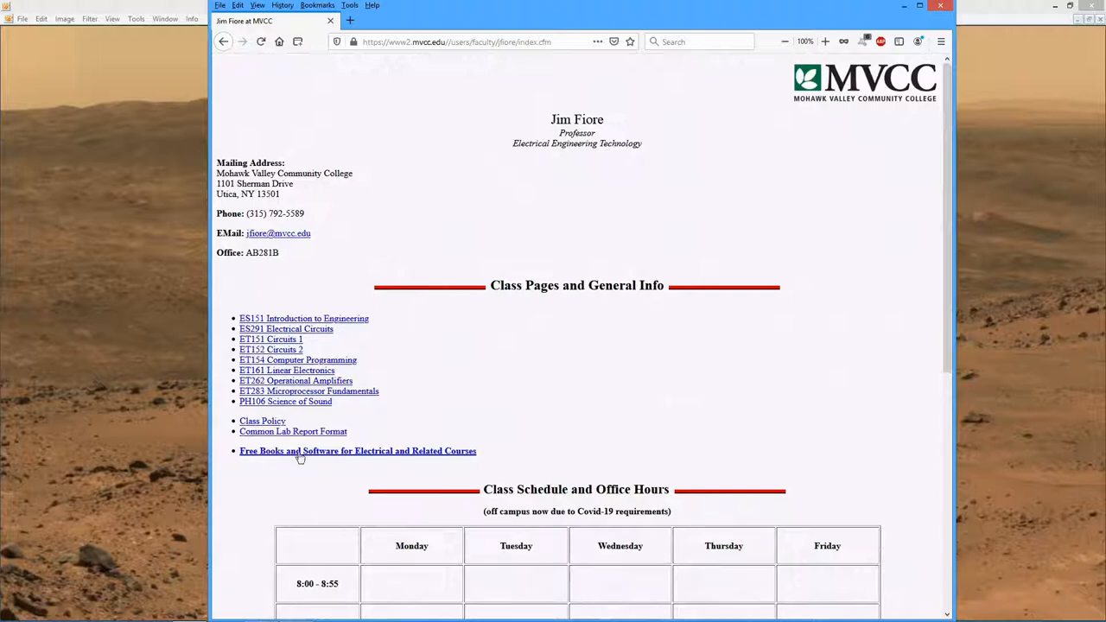
mouse_move(391, 456)
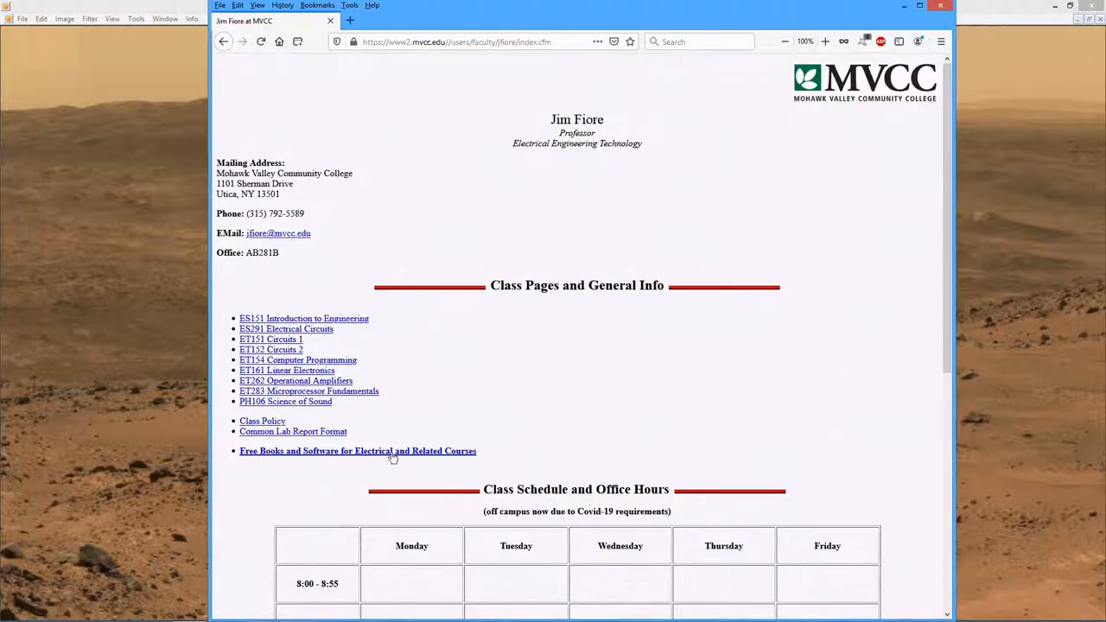
mouse_move(364, 456)
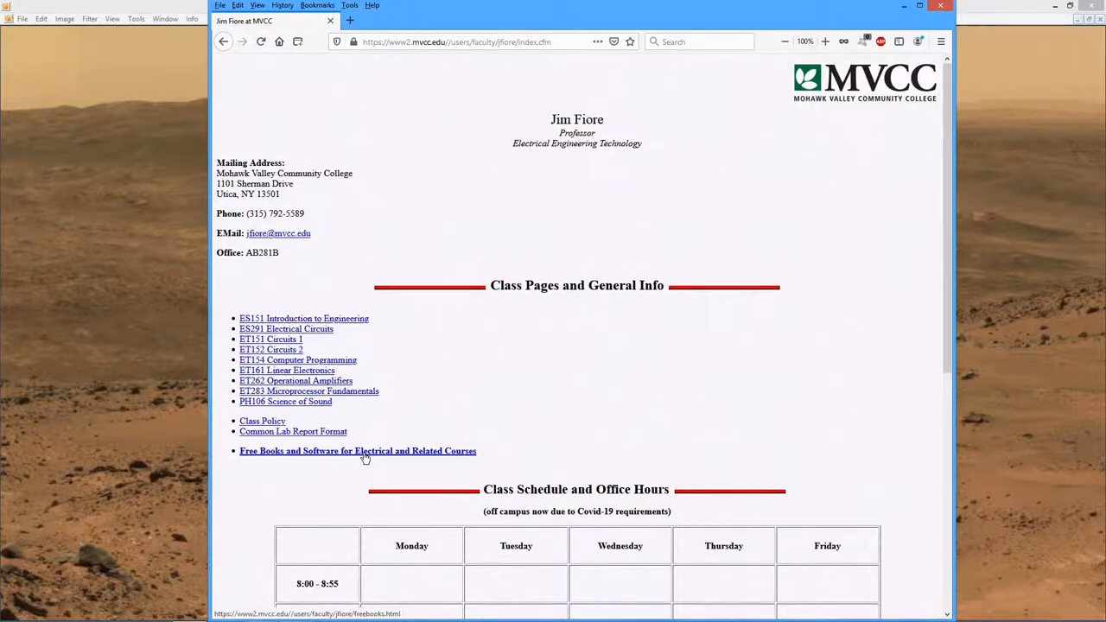
Step: Go to the Free Books and Software page and check the mirror site link's options
click(358, 449)
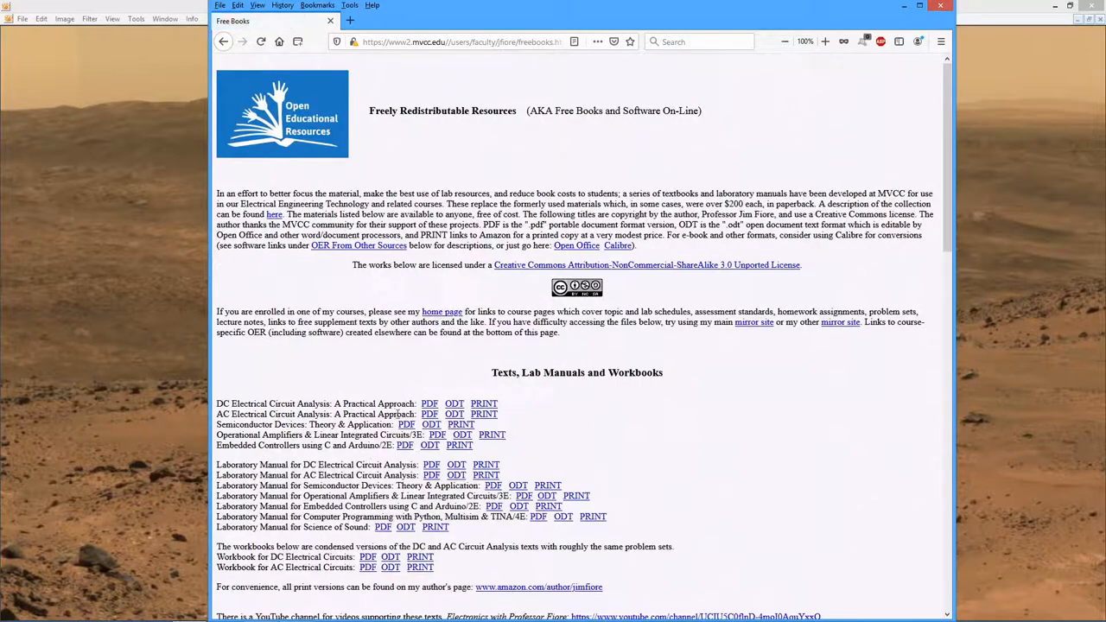
scroll(down, 3)
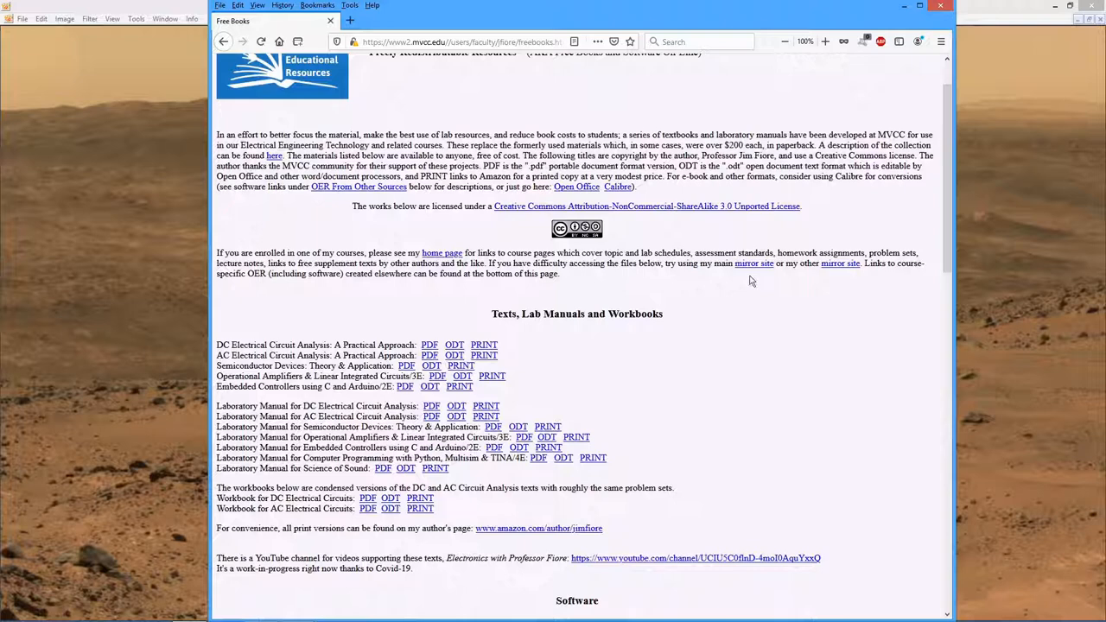
mouse_move(753, 263)
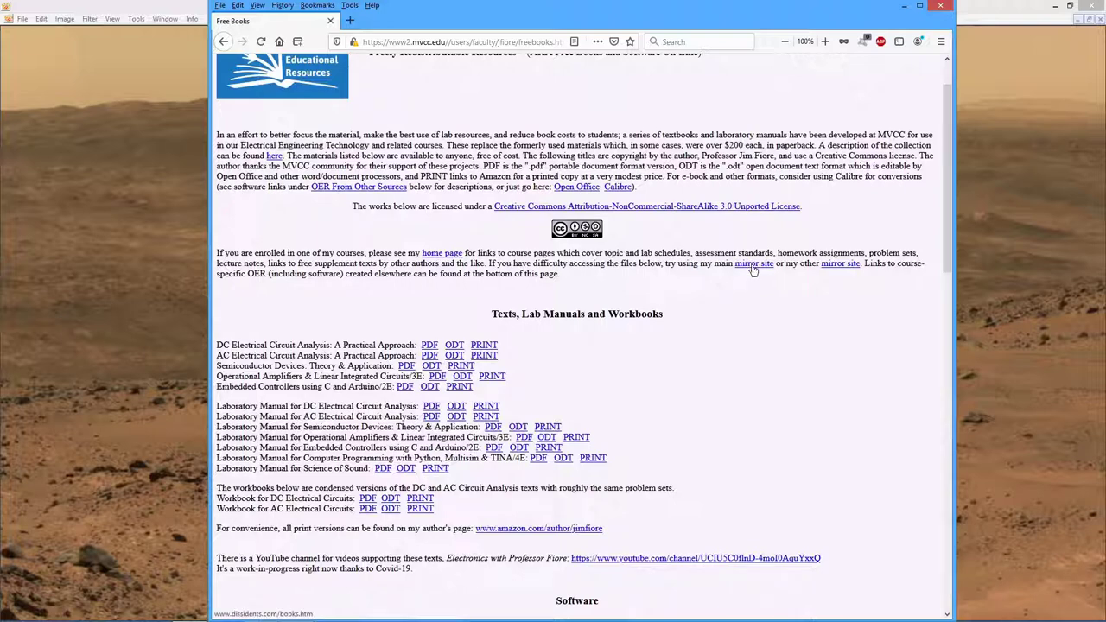
right_click(754, 263)
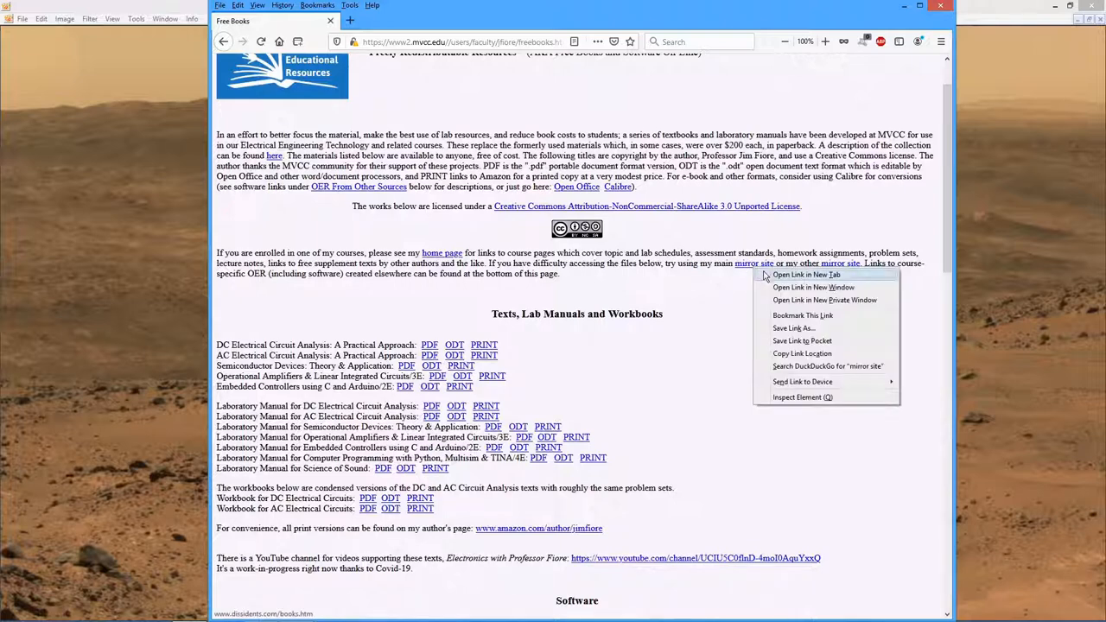
click(805, 273)
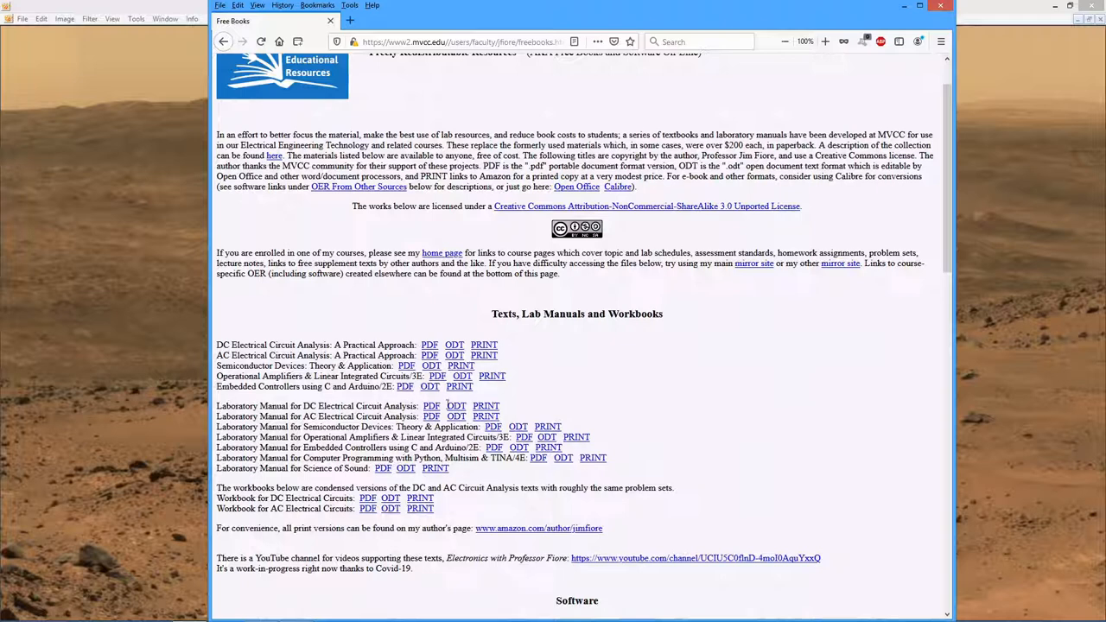
mouse_move(427, 342)
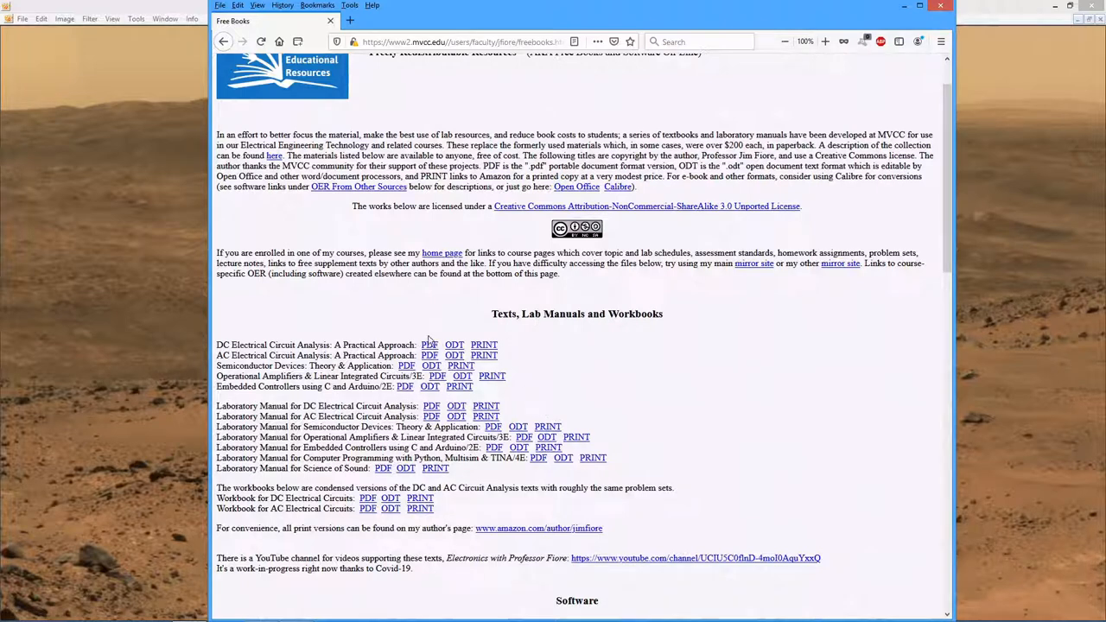
mouse_move(429, 346)
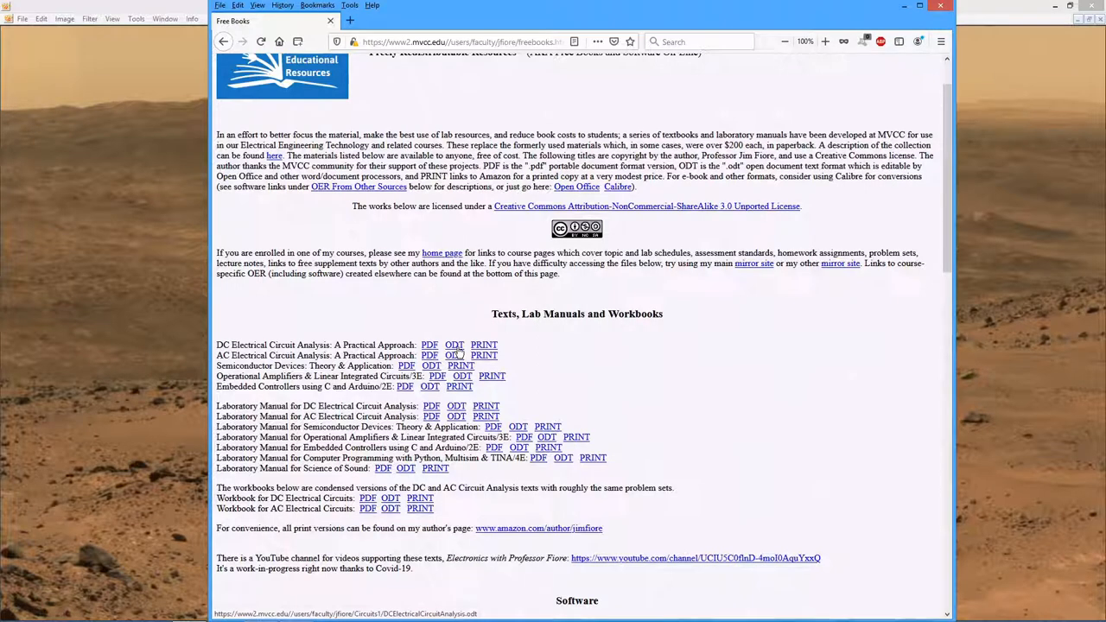
mouse_move(484, 346)
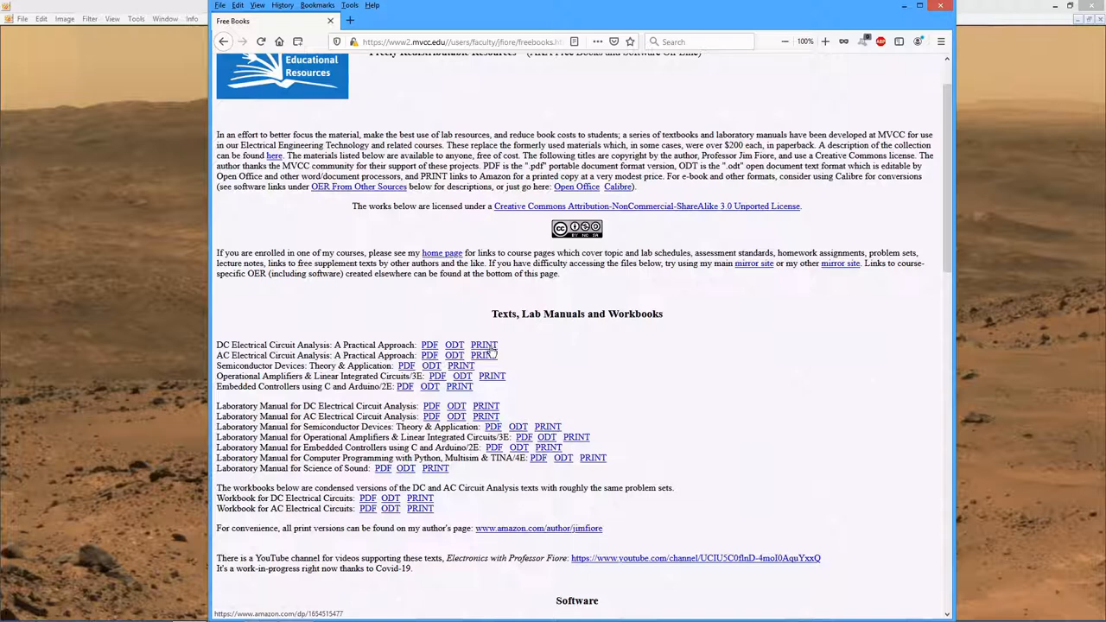
Step: Preview the DC Electrical Circuit Analysis print listing on Amazon, then view its PDF instead
click(484, 346)
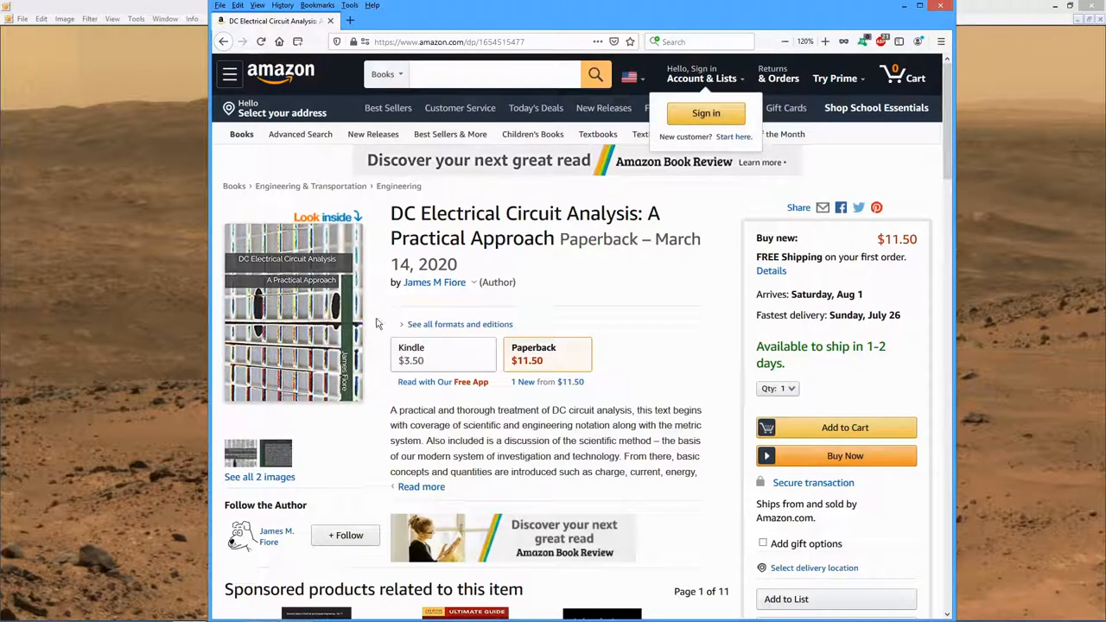
mouse_move(307, 339)
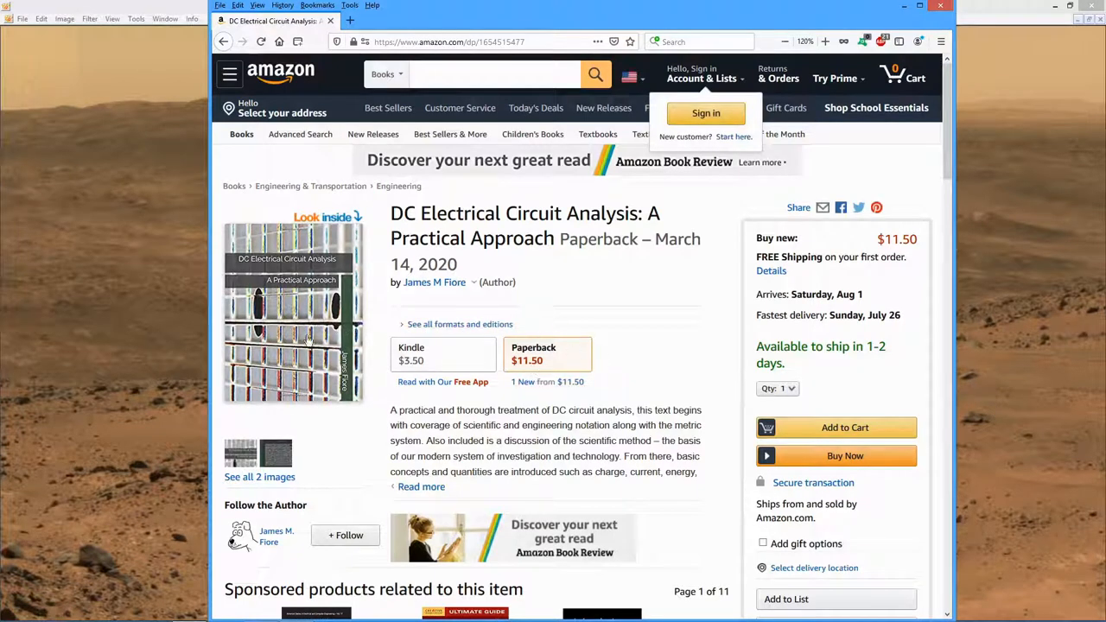
mouse_move(304, 261)
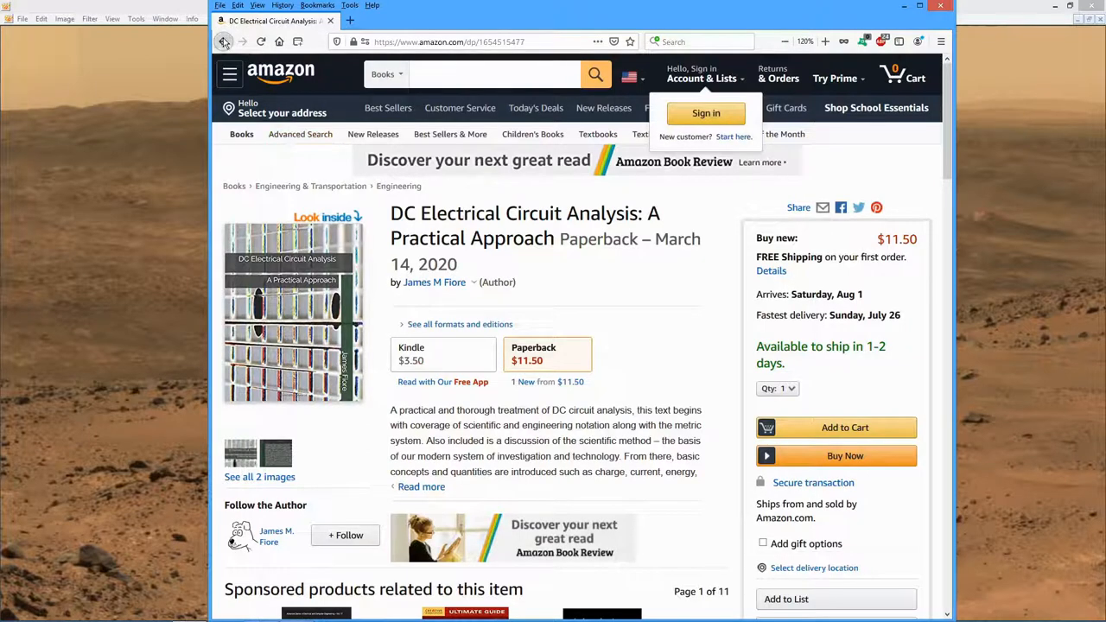
click(224, 42)
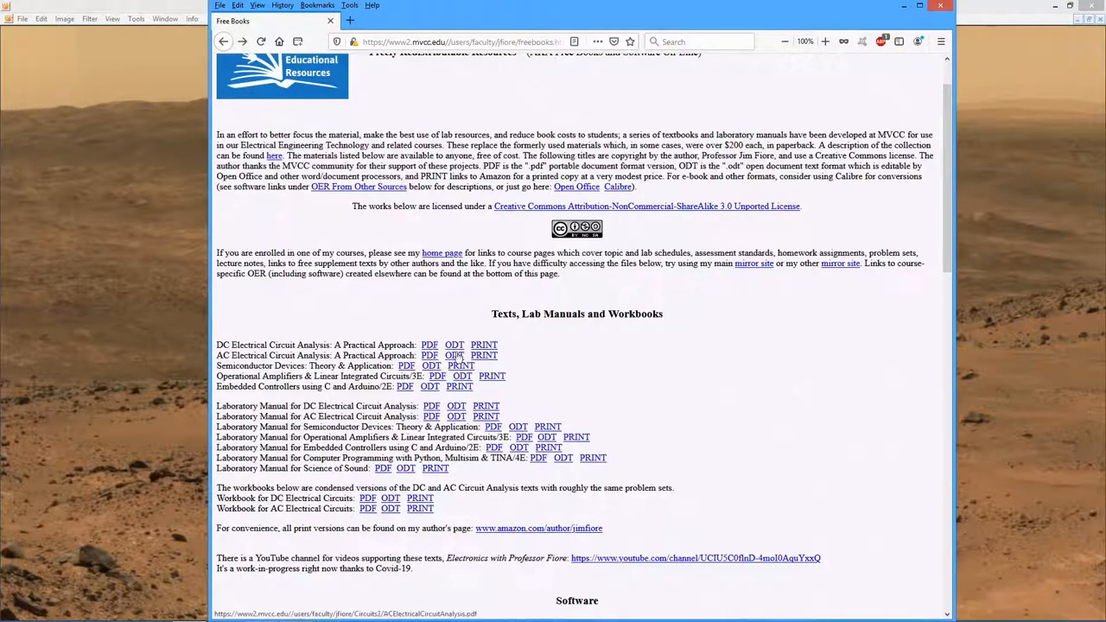
mouse_move(428, 346)
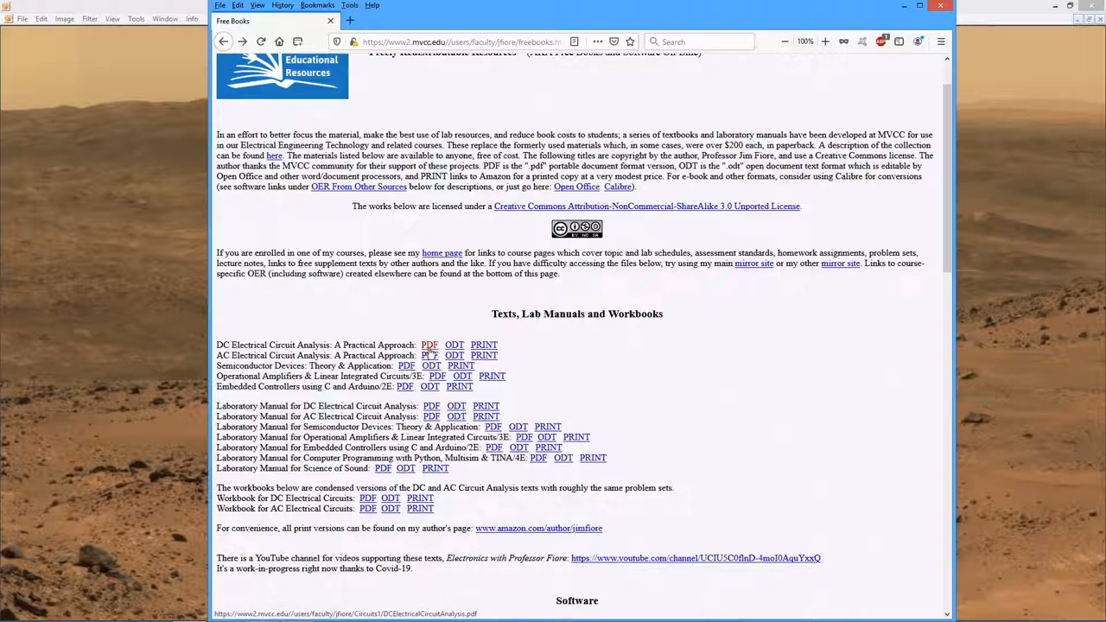
click(429, 345)
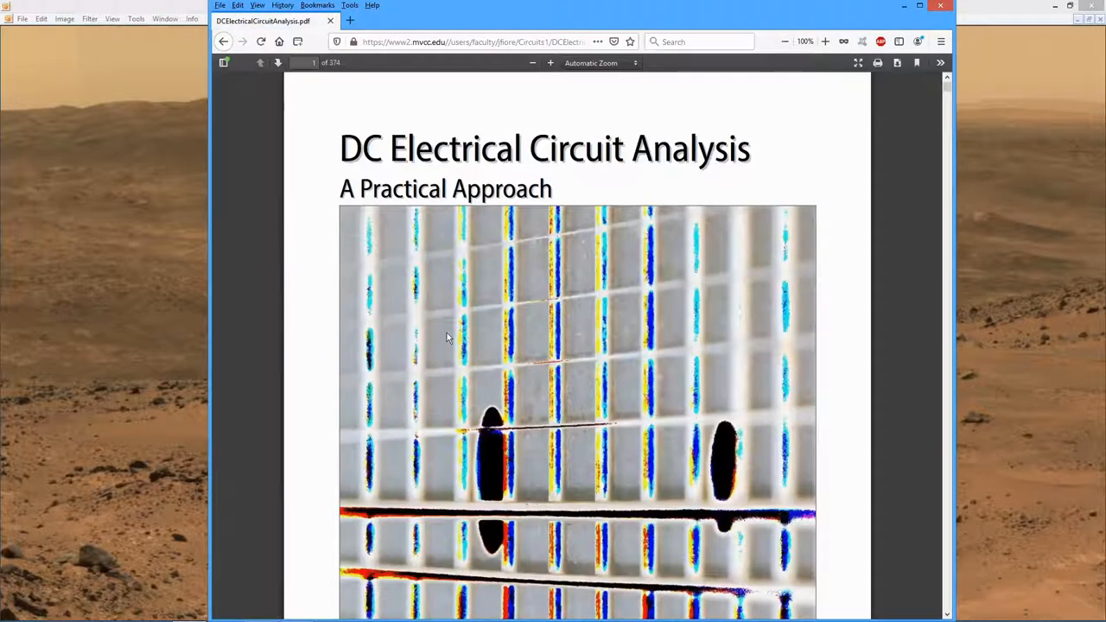
Step: Page through the PDF's table of contents covering Fundamentals, Basic Quantities and Series Resistive Circuits
click(276, 62)
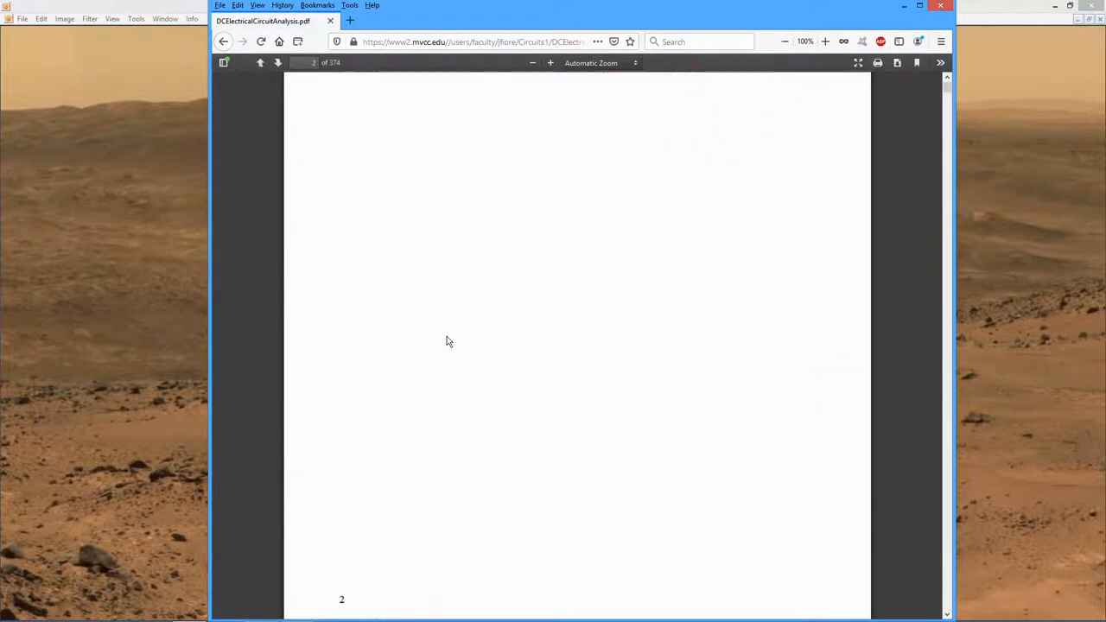
scroll(down, 3)
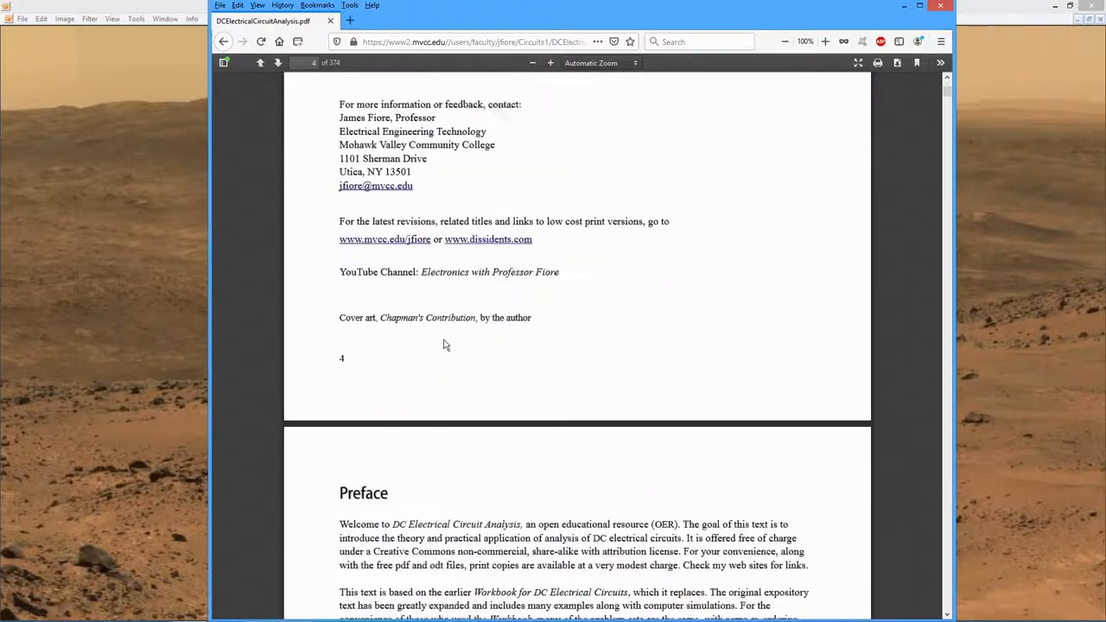
scroll(down, 3)
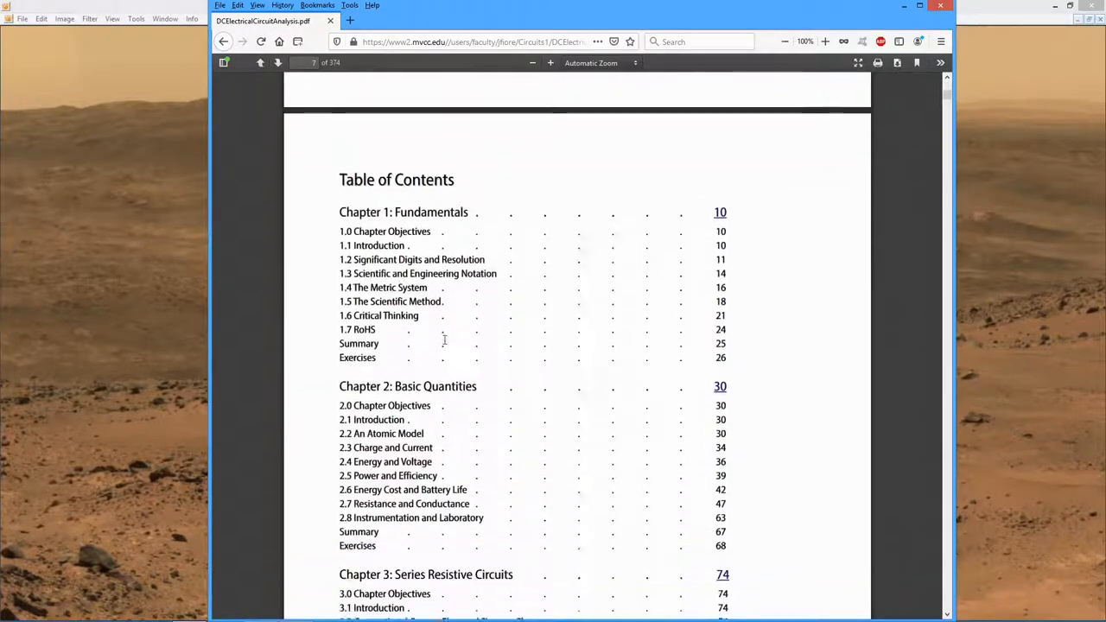
scroll(up, 3)
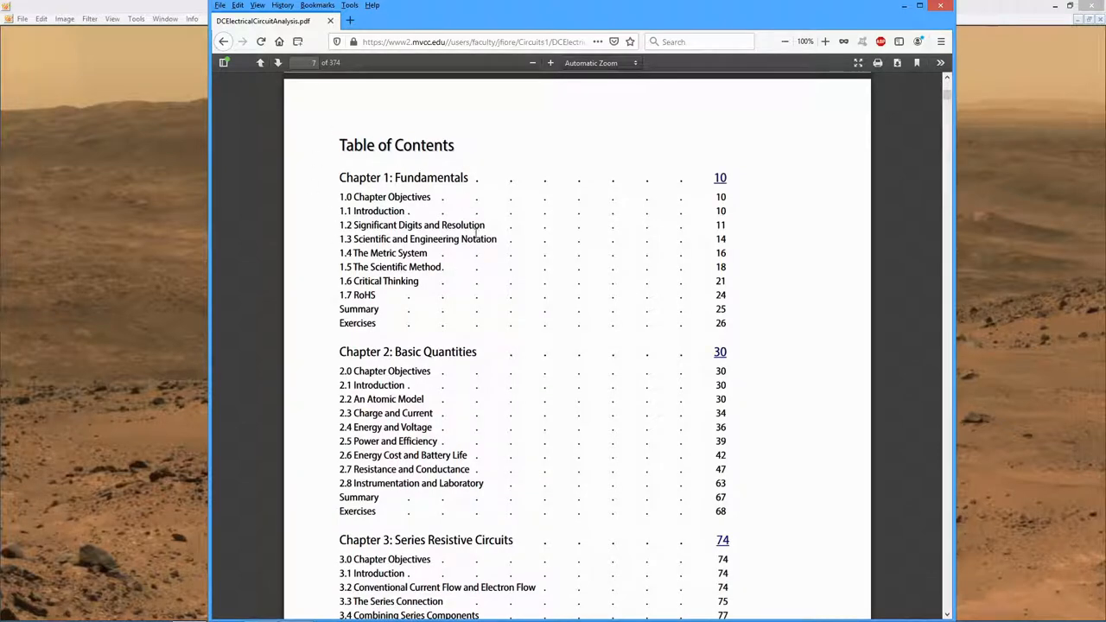
mouse_move(499, 245)
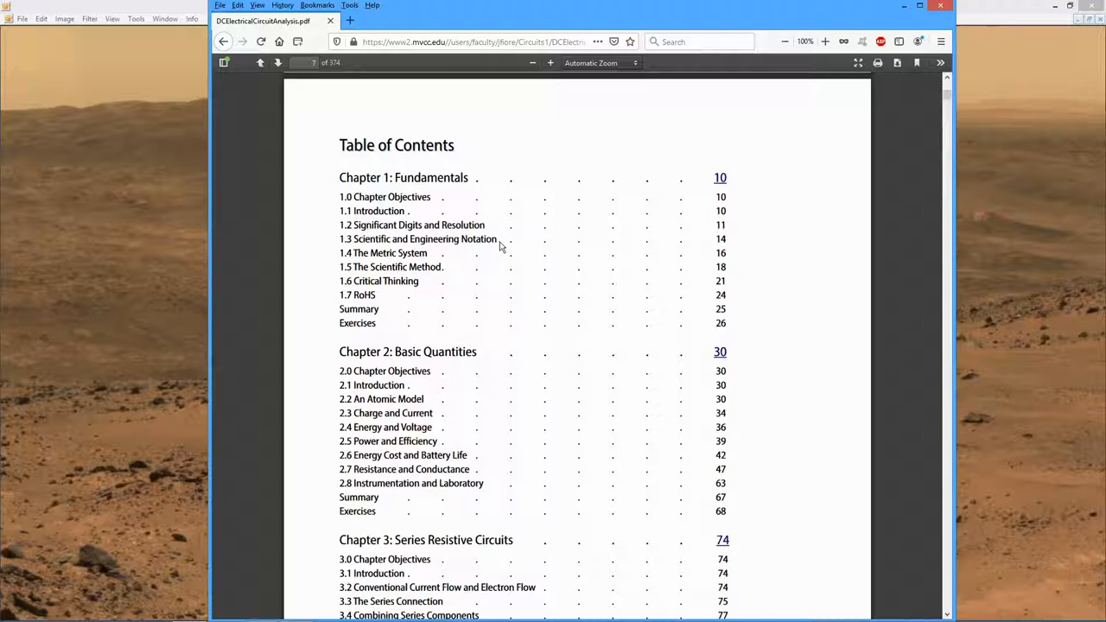
scroll(down, 3)
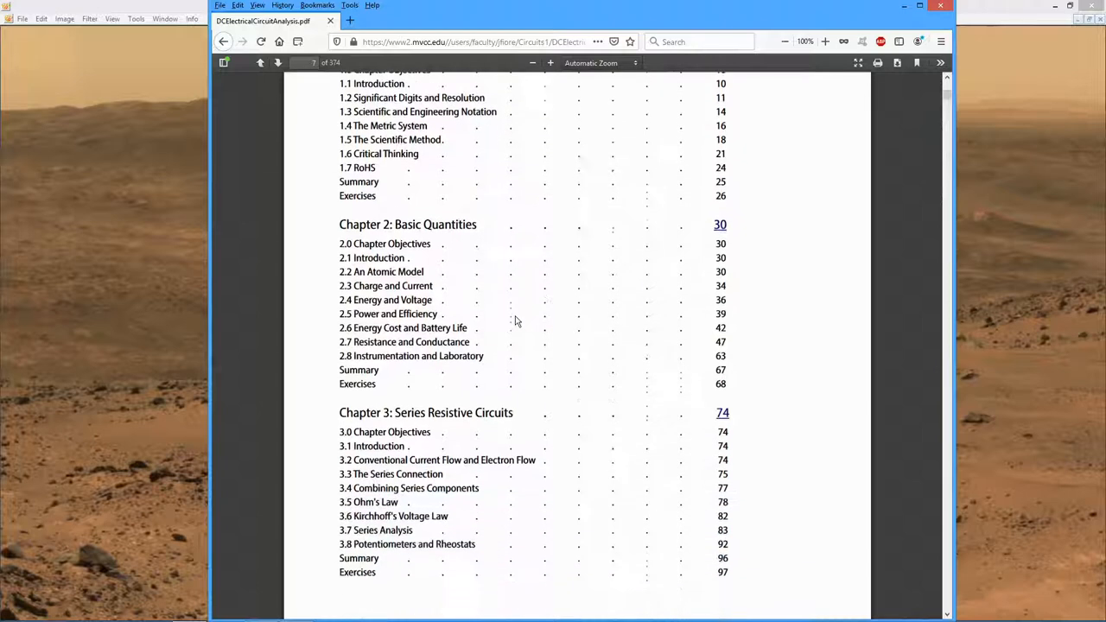
scroll(down, 3)
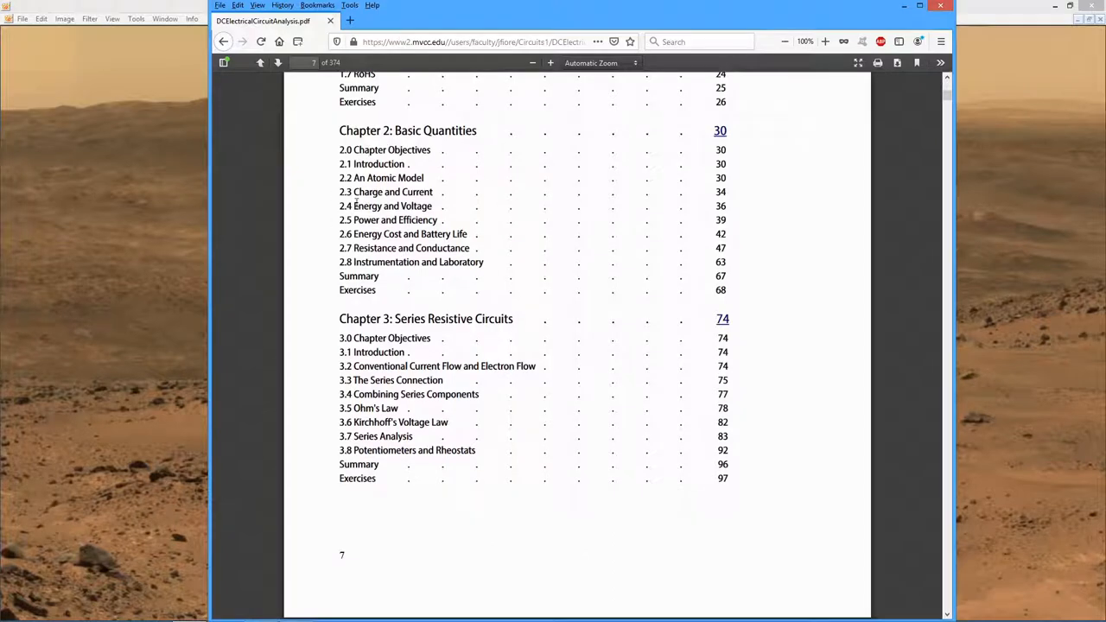
mouse_move(543, 225)
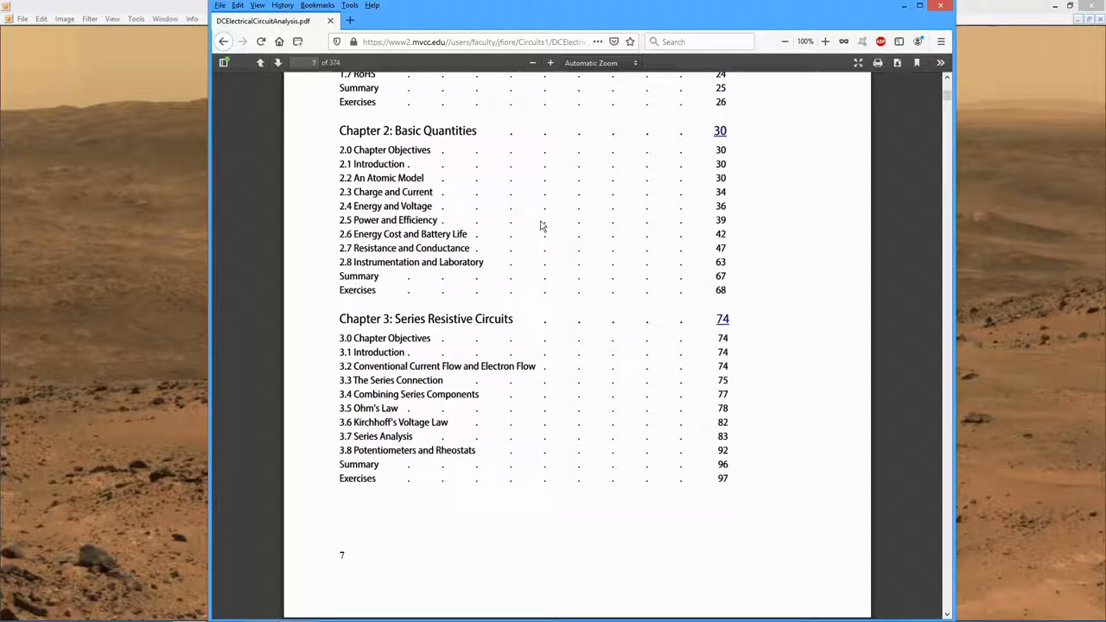
mouse_move(526, 221)
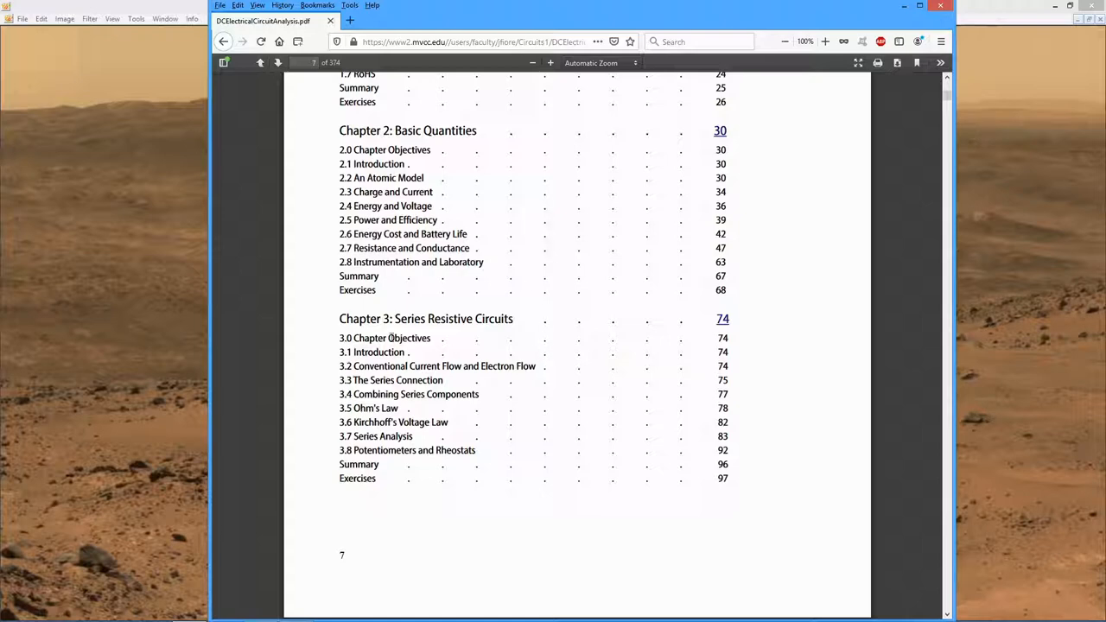
mouse_move(560, 382)
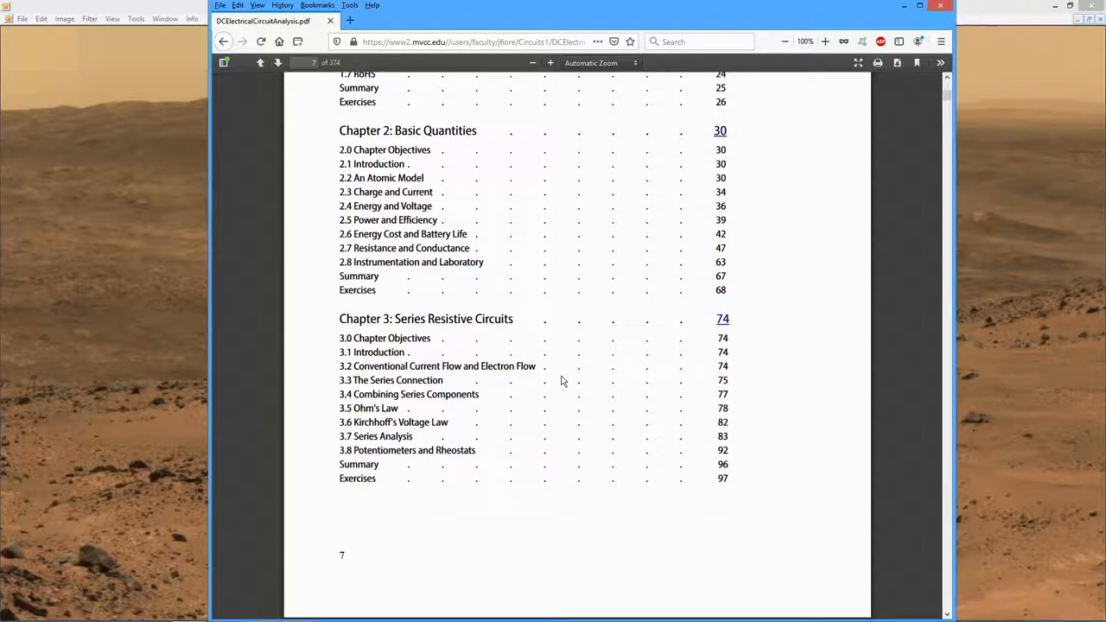
Step: Scroll the table of contents through the capacitors, inductors and magnetic circuits chapters to the appendices
scroll(down, 3)
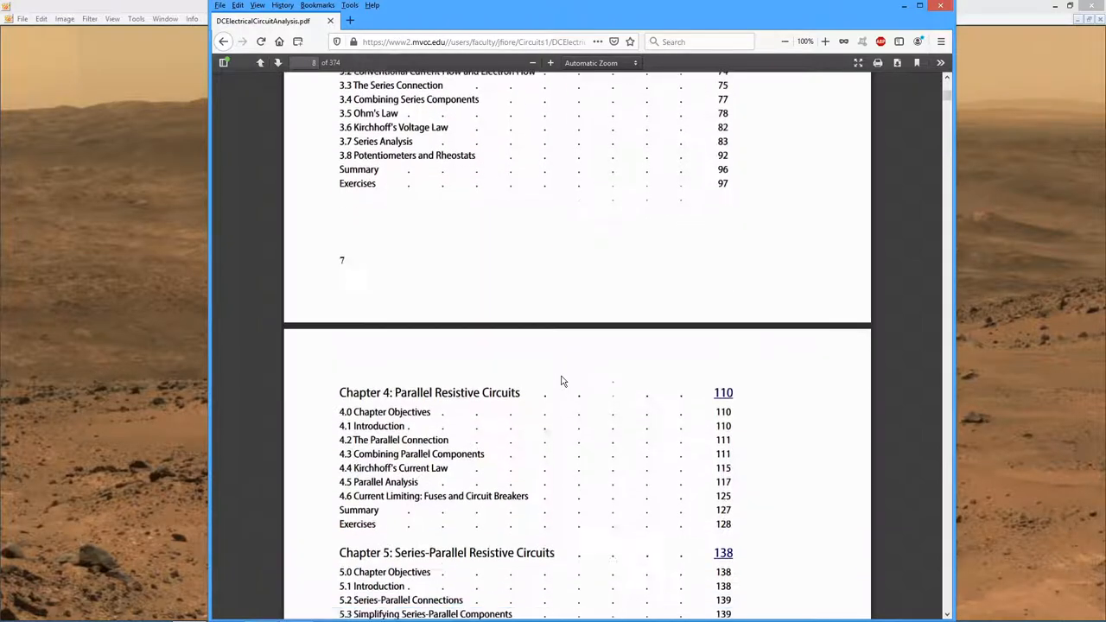
scroll(down, 3)
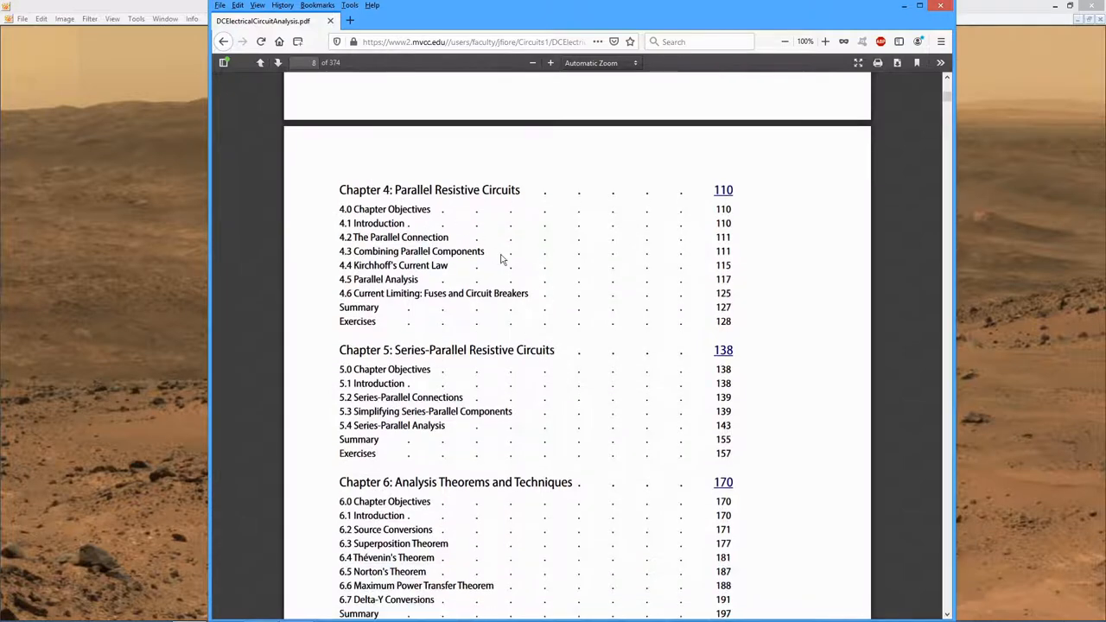
mouse_move(408, 376)
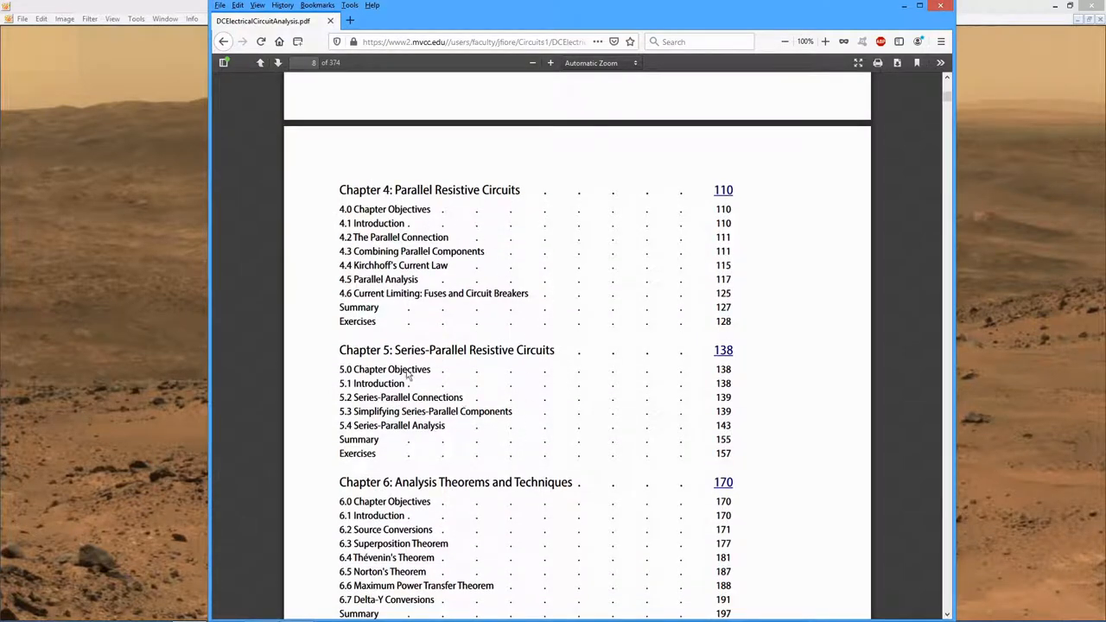
scroll(down, 3)
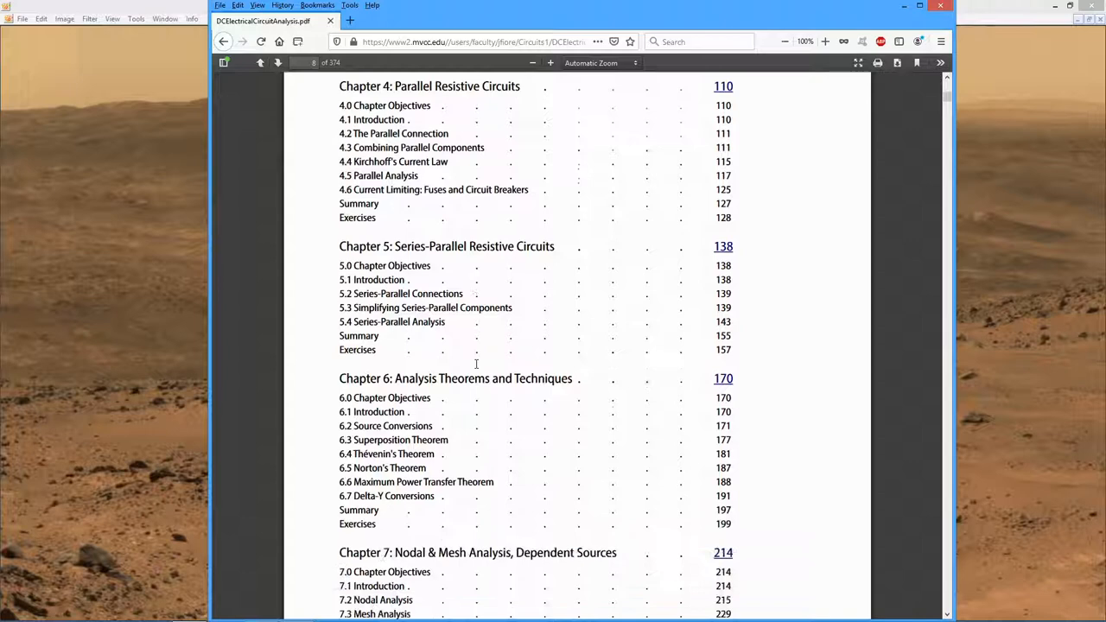
scroll(down, 3)
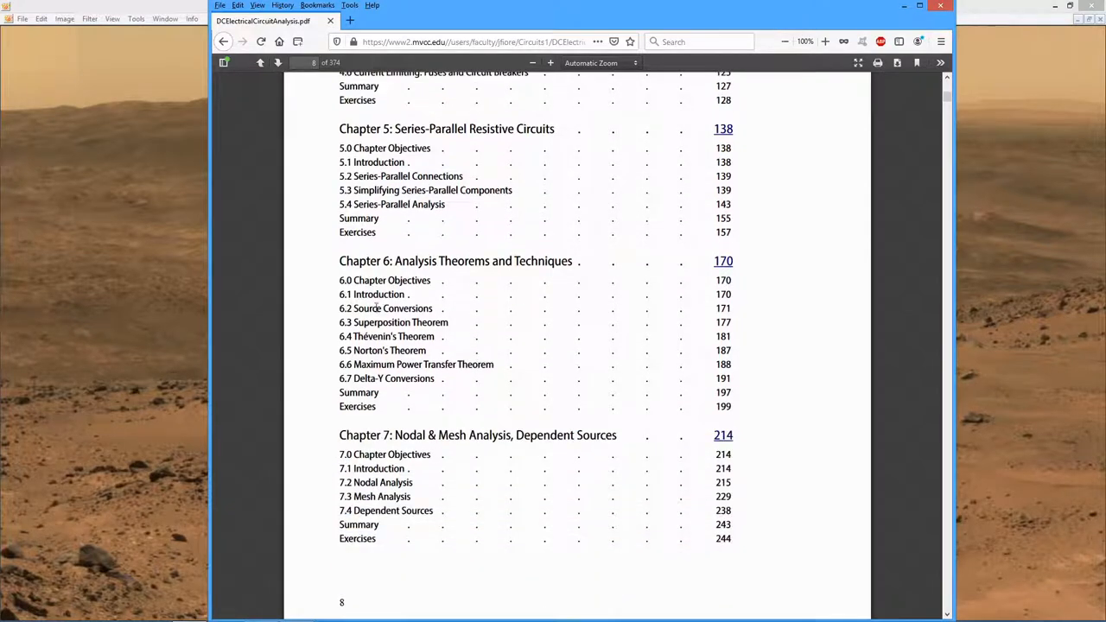
mouse_move(533, 328)
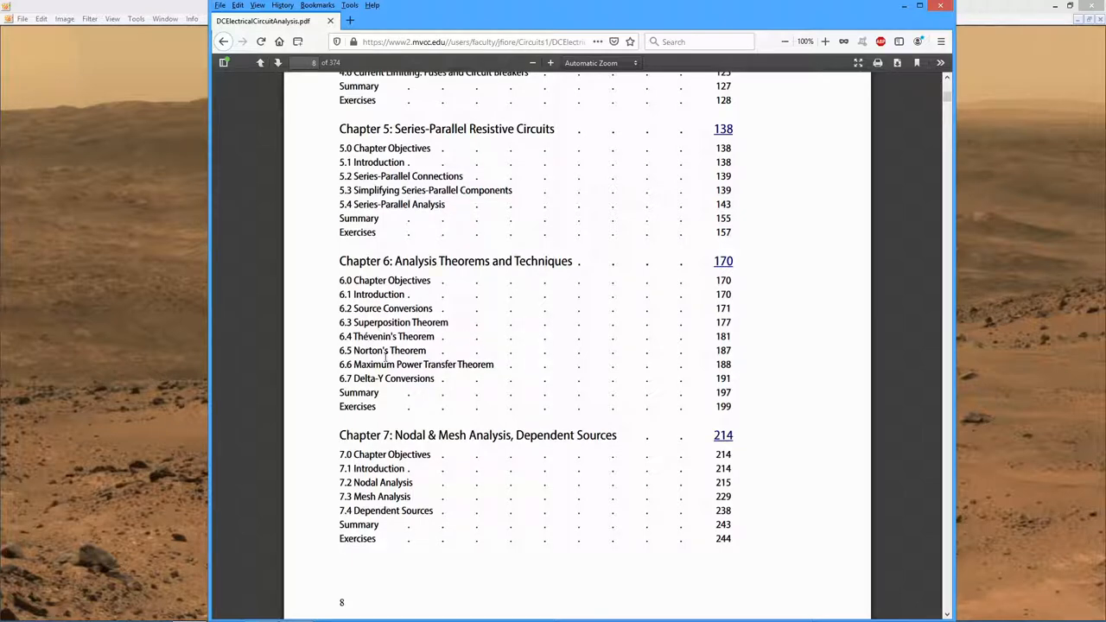
mouse_move(517, 377)
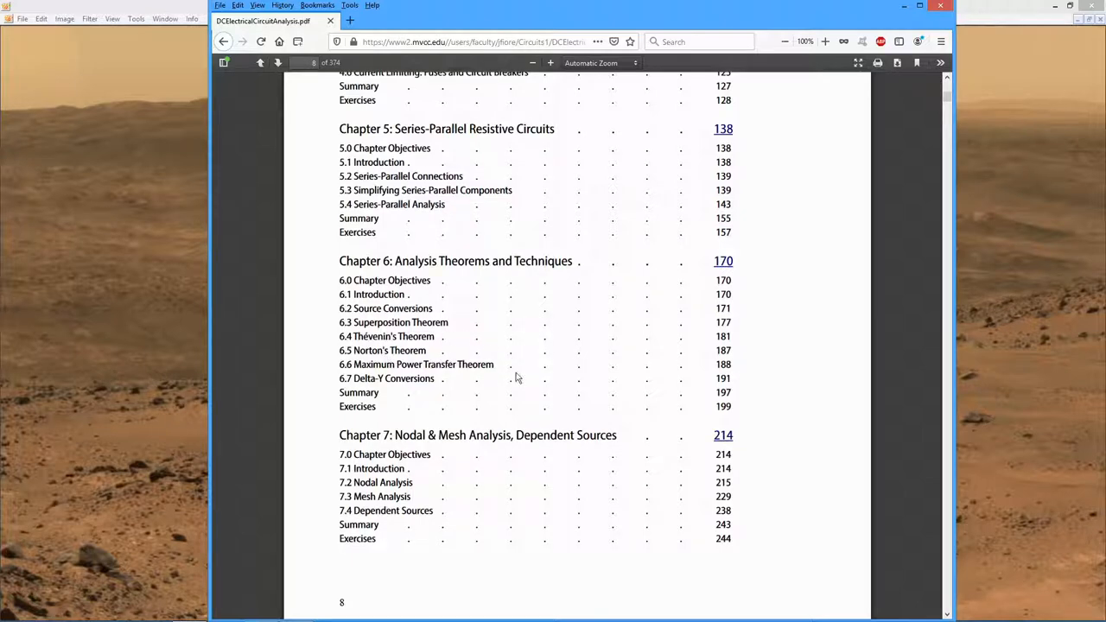
scroll(down, 3)
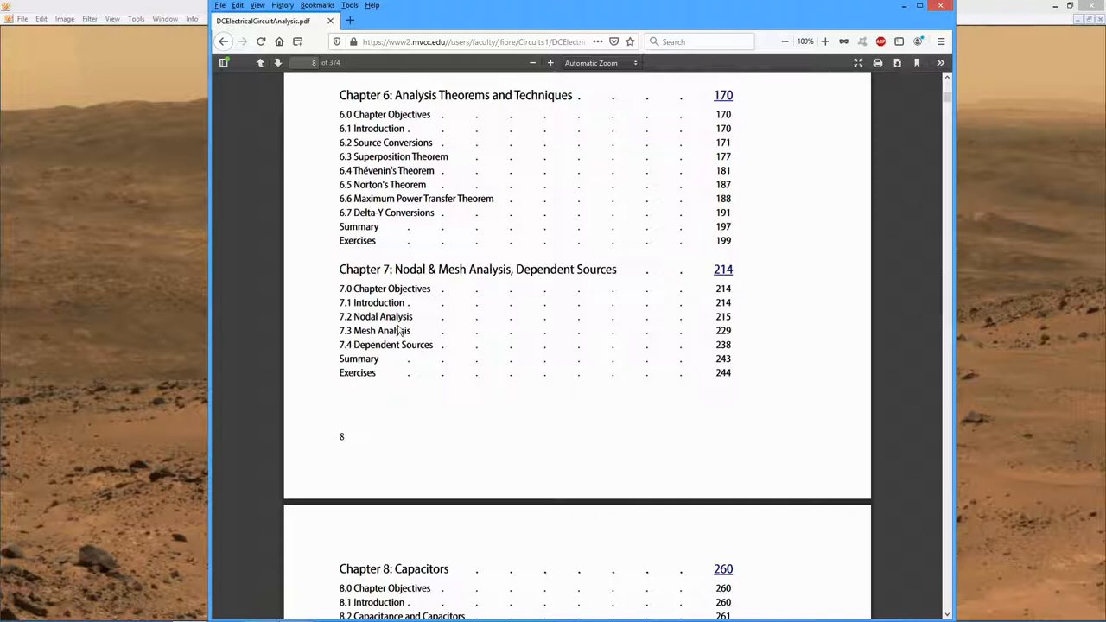
mouse_move(465, 335)
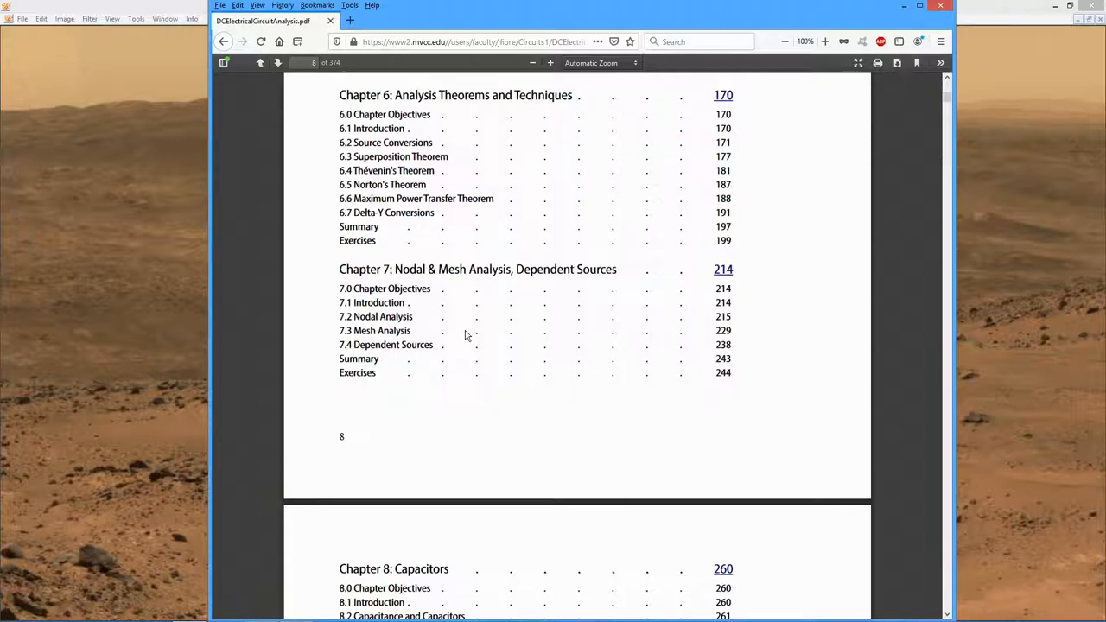
scroll(down, 3)
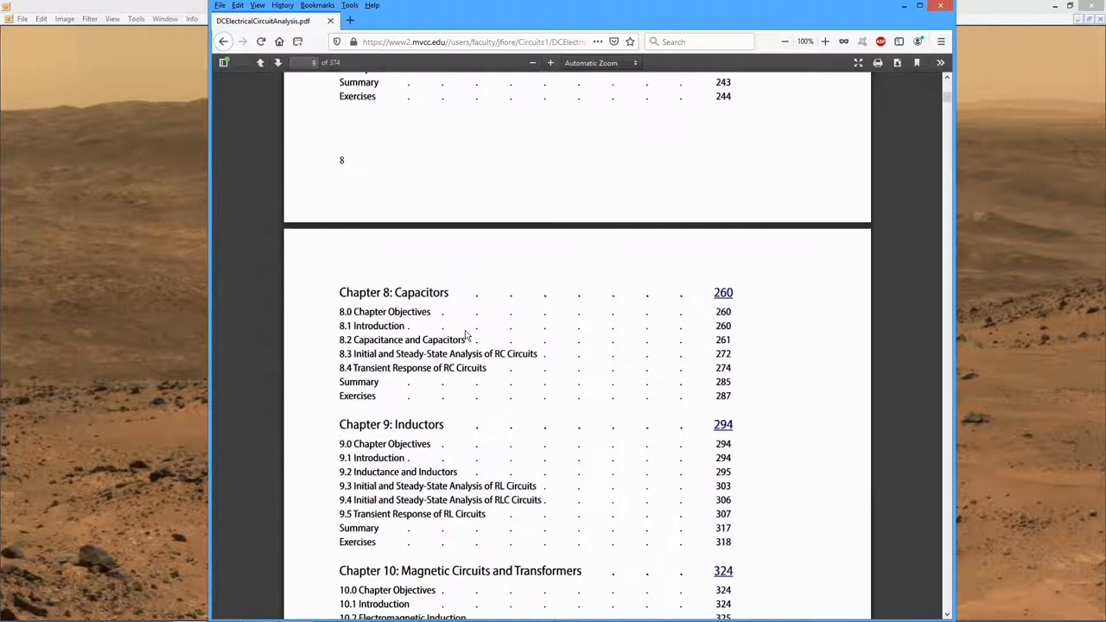
scroll(down, 3)
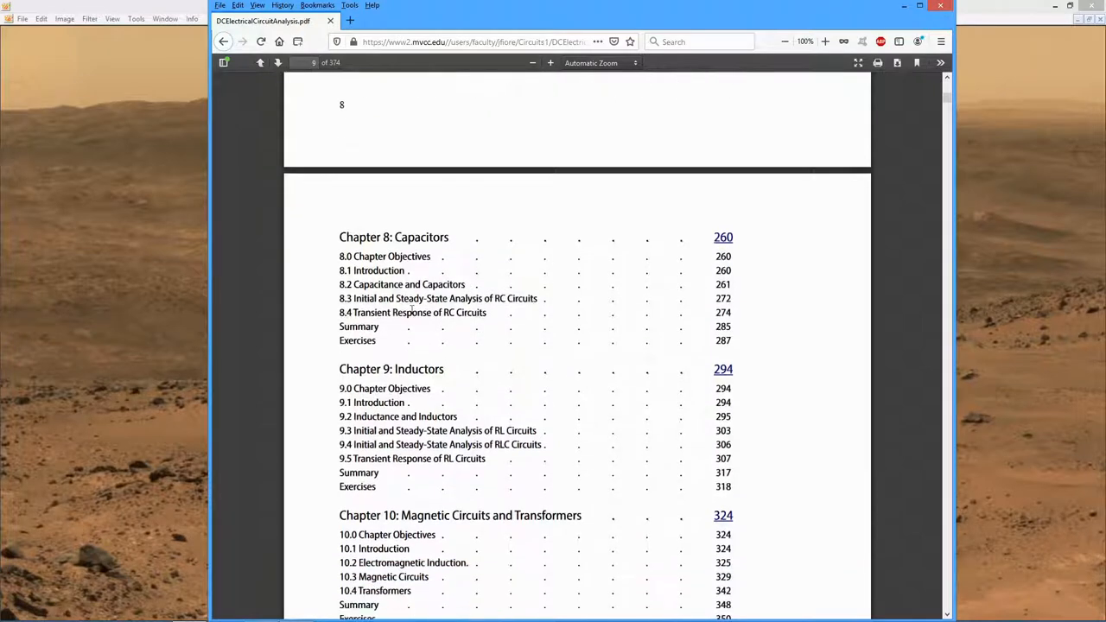
mouse_move(453, 355)
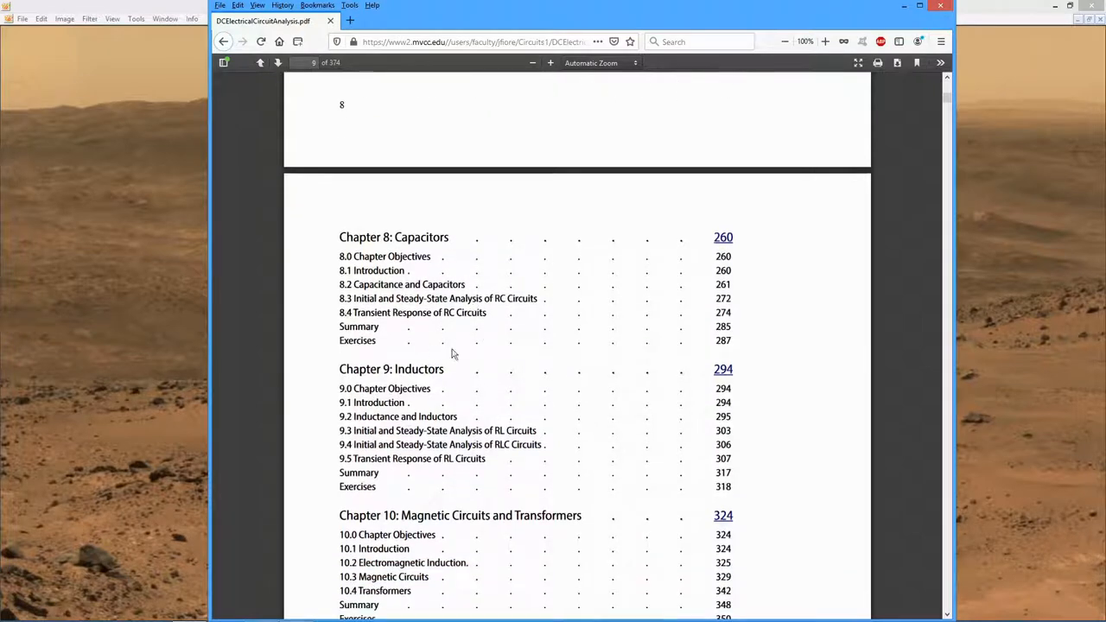
mouse_move(584, 415)
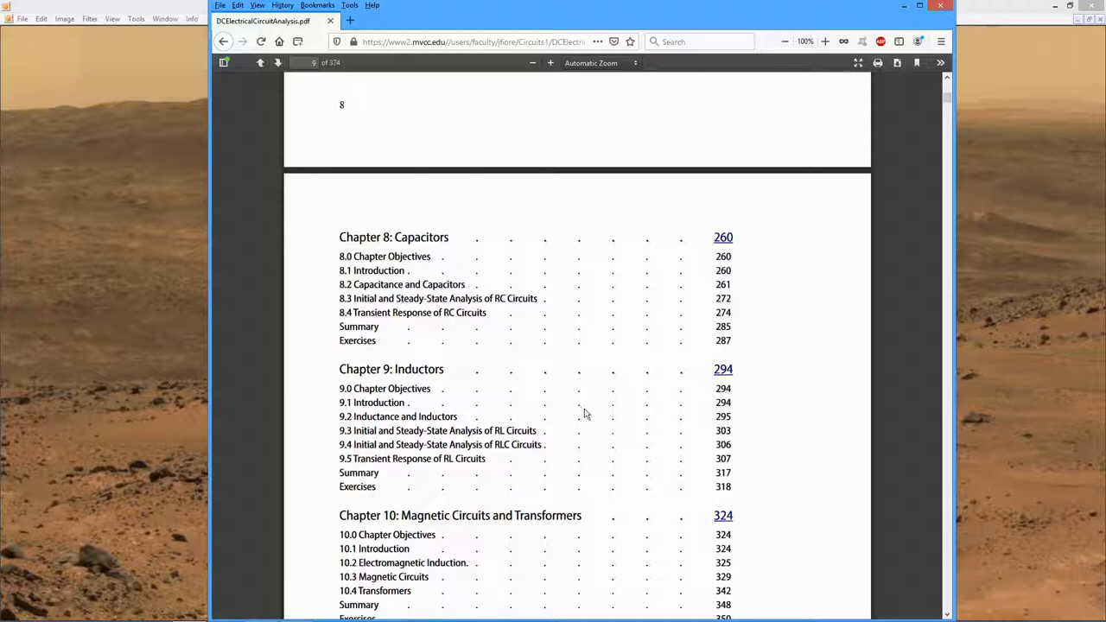
scroll(down, 3)
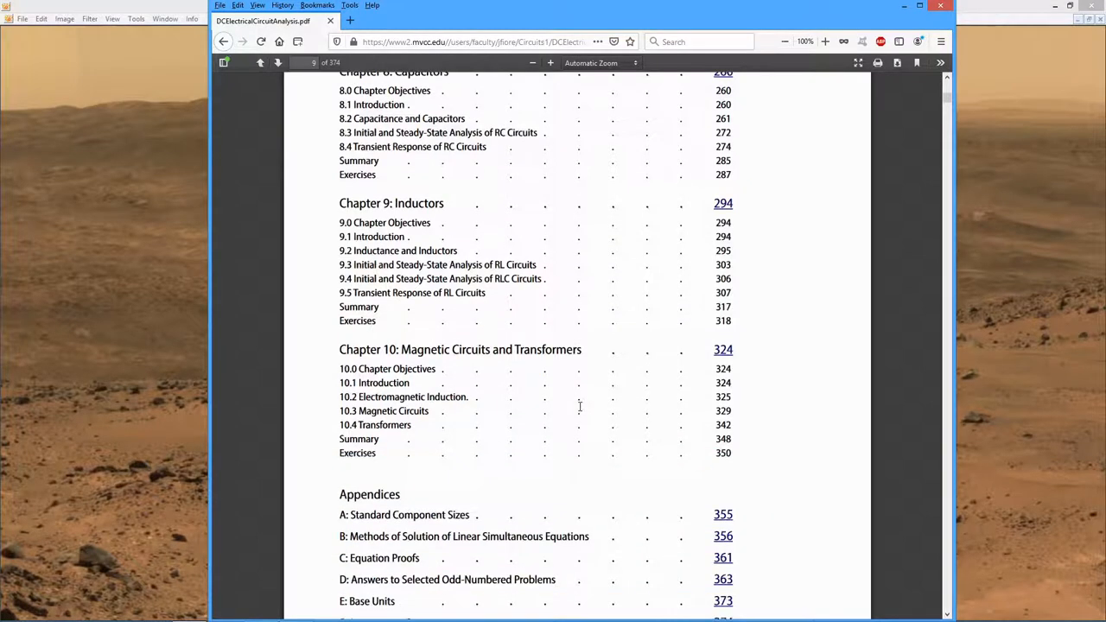
scroll(down, 3)
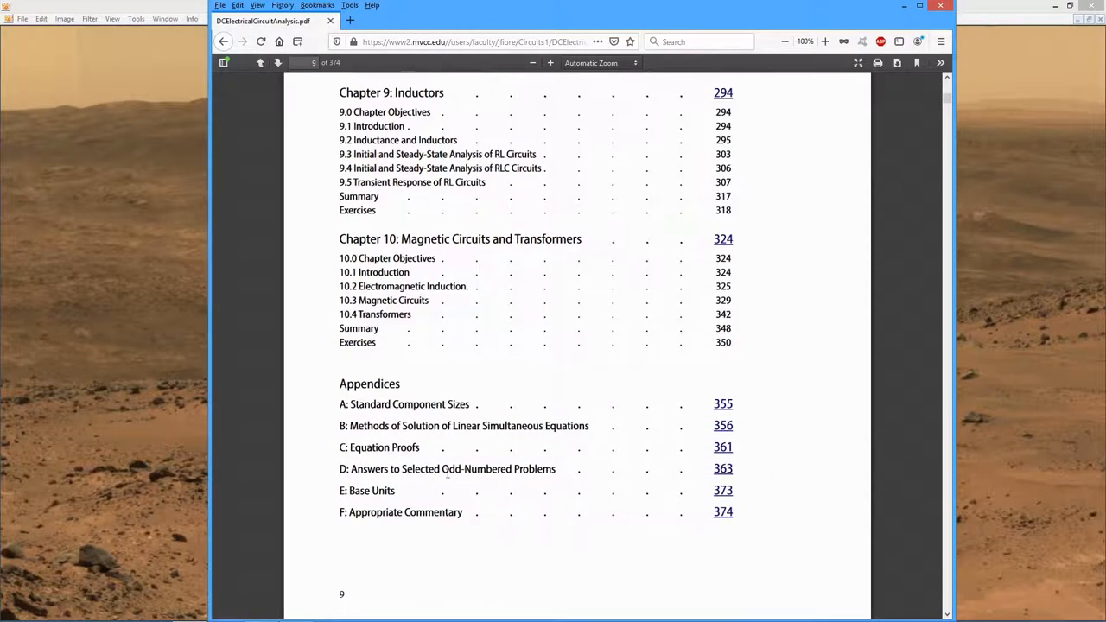
mouse_move(910, 104)
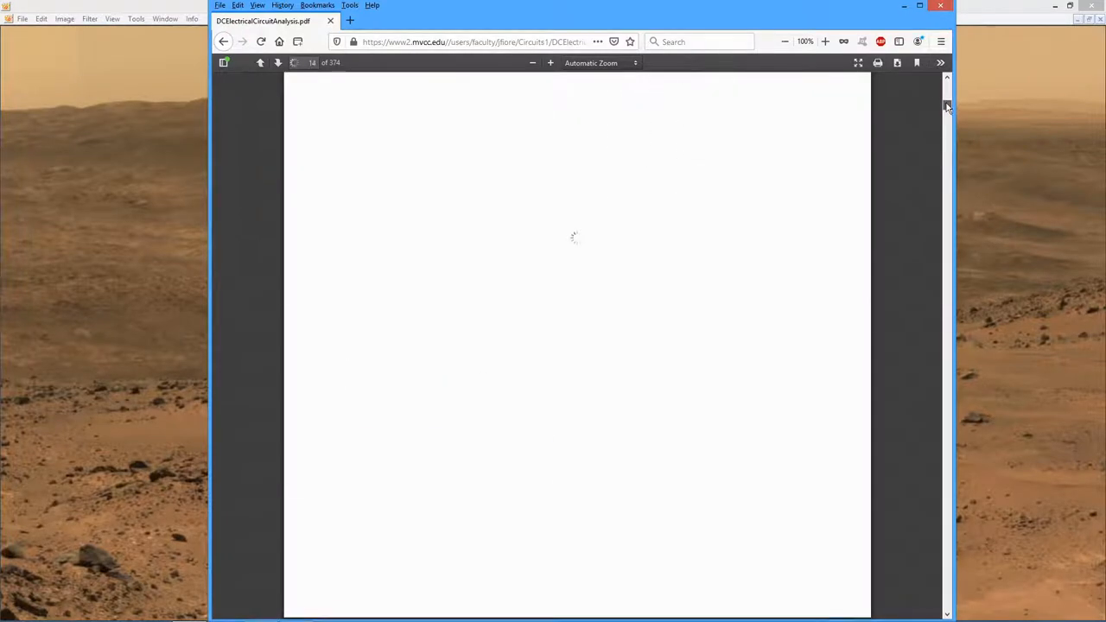
Step: Skim the series and parallel circuits chapters, then return to the Free Books page
scroll(down, 3)
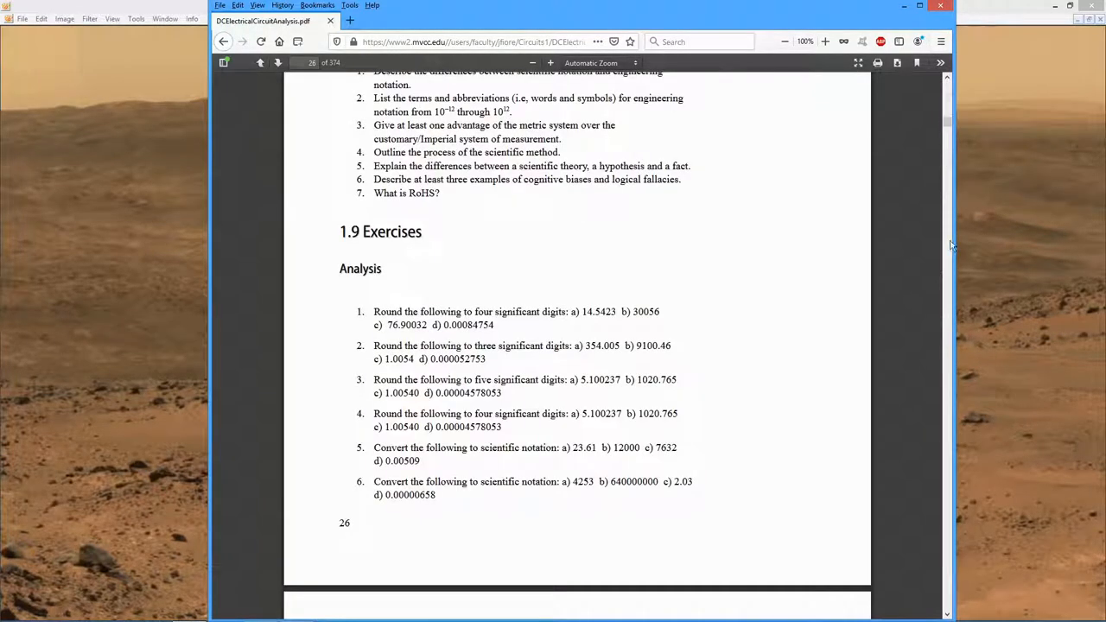
mouse_move(950, 372)
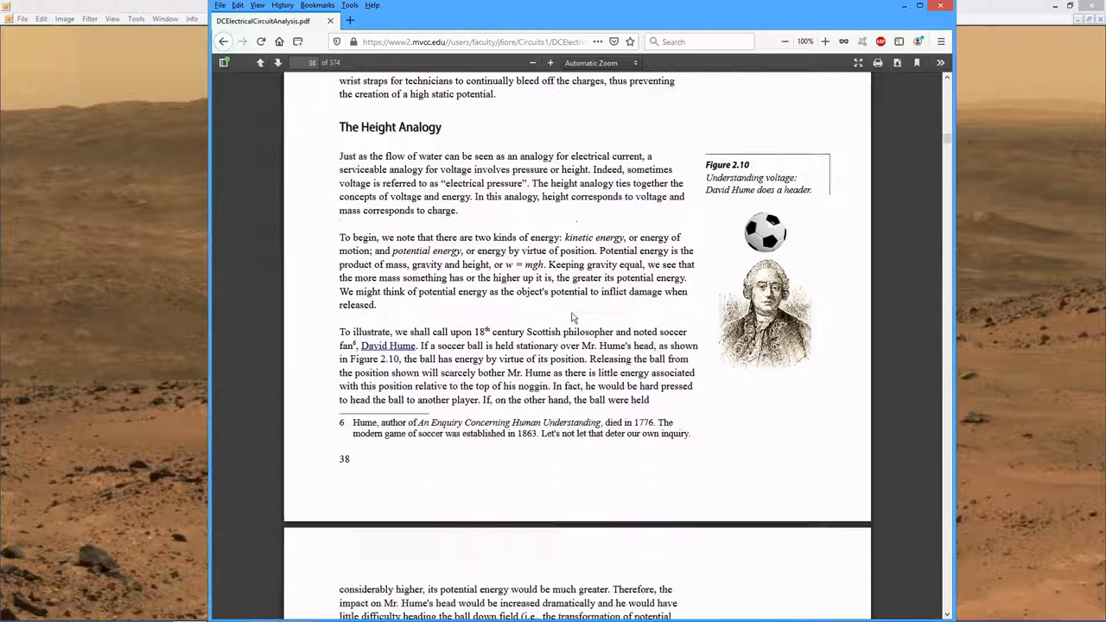
scroll(down, 3)
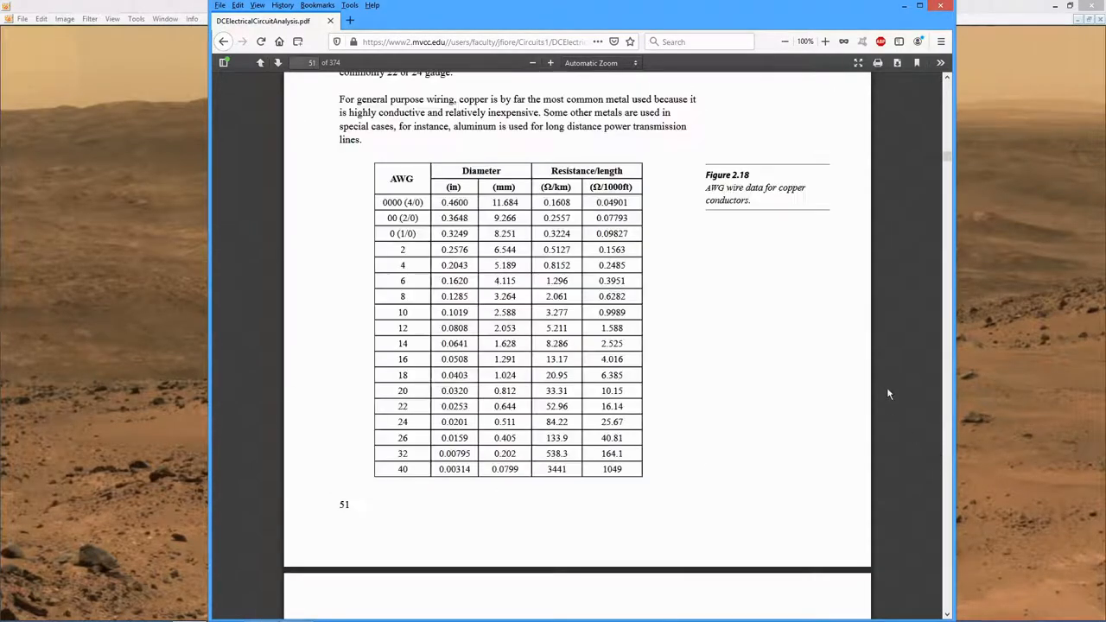
scroll(down, 3)
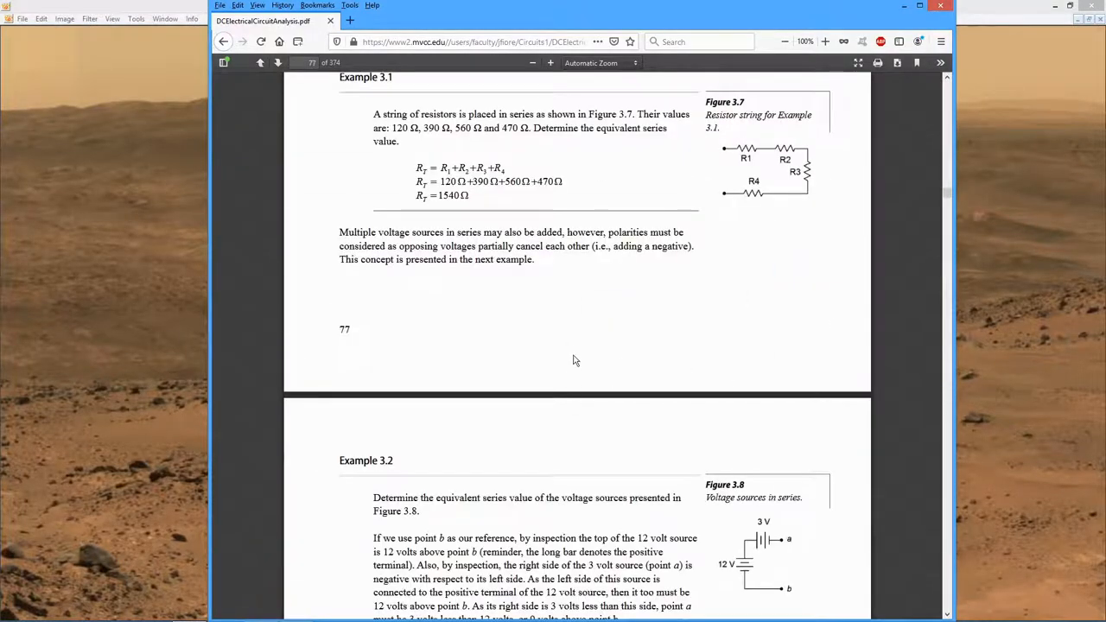
scroll(down, 3)
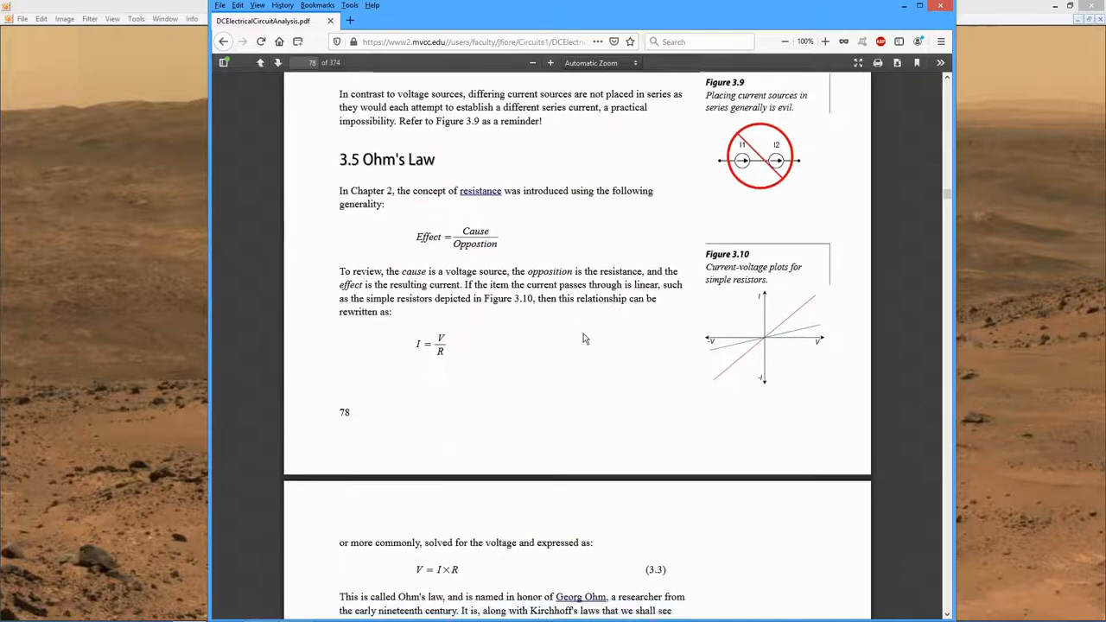
scroll(down, 3)
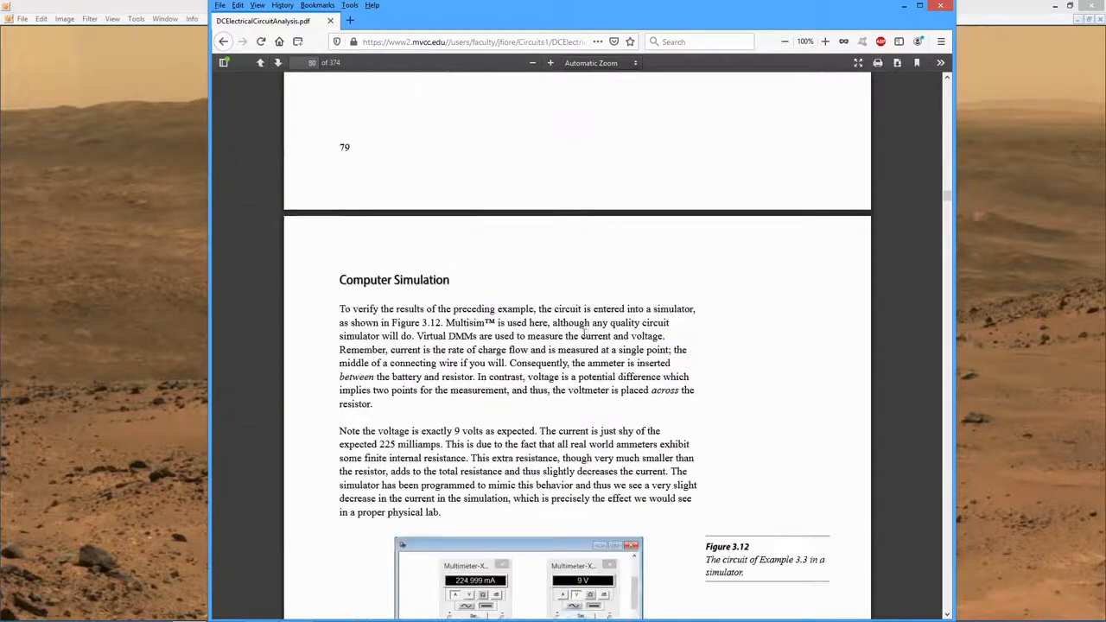
scroll(down, 3)
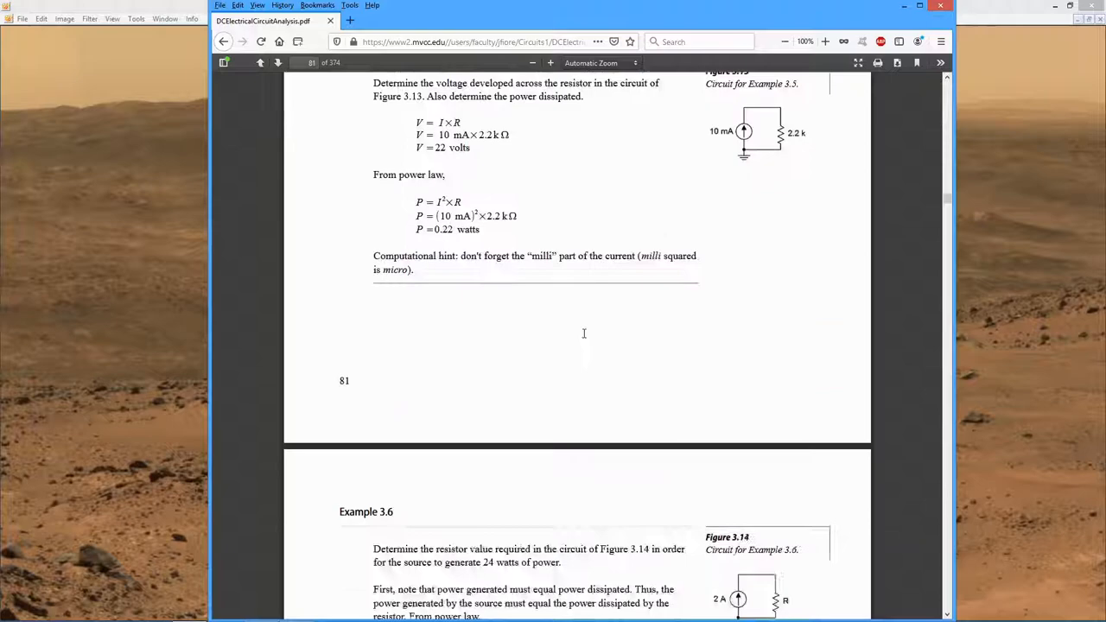
scroll(down, 3)
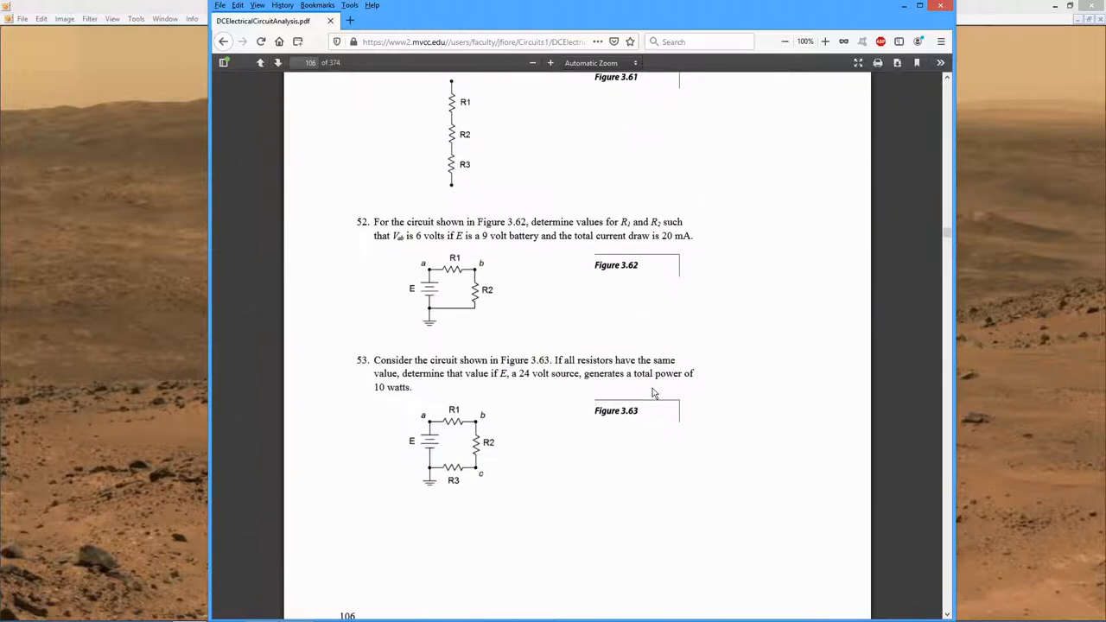
scroll(down, 3)
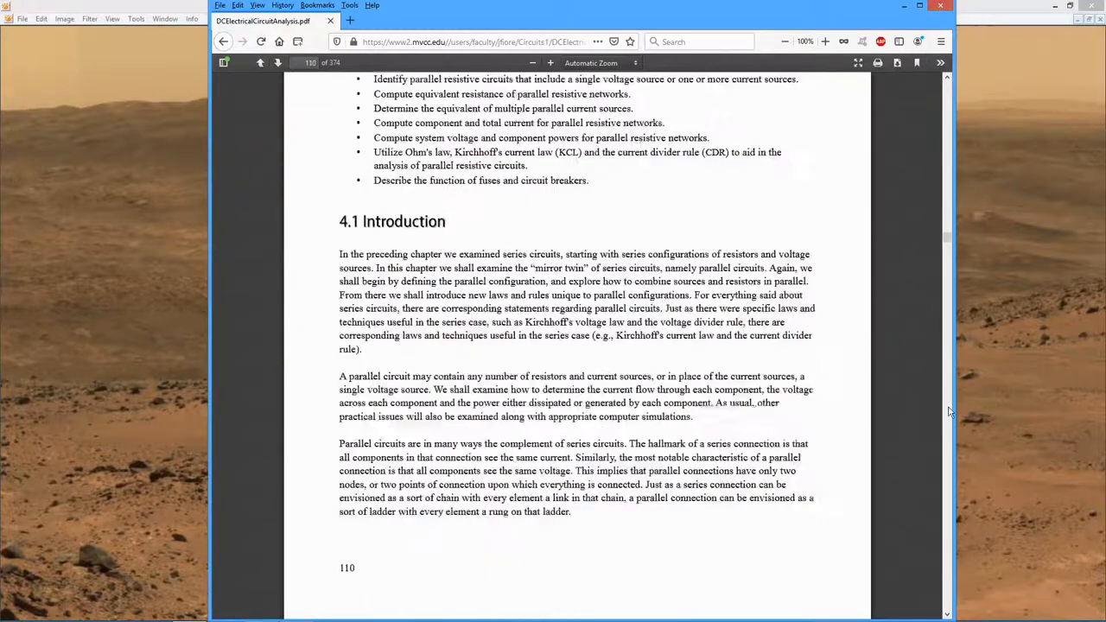
click(223, 42)
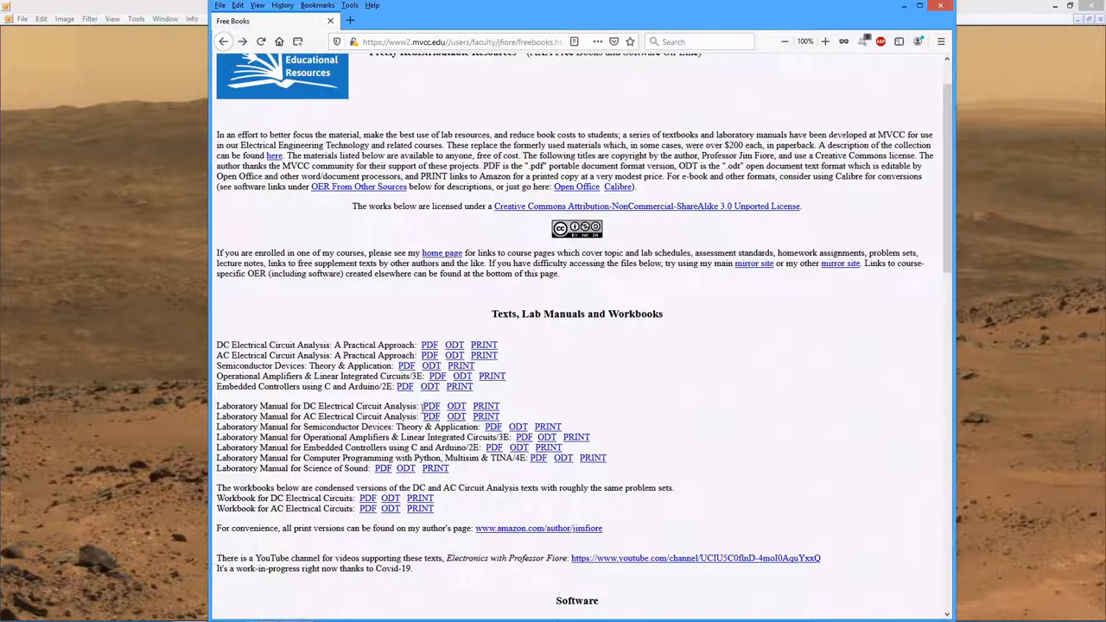
click(431, 406)
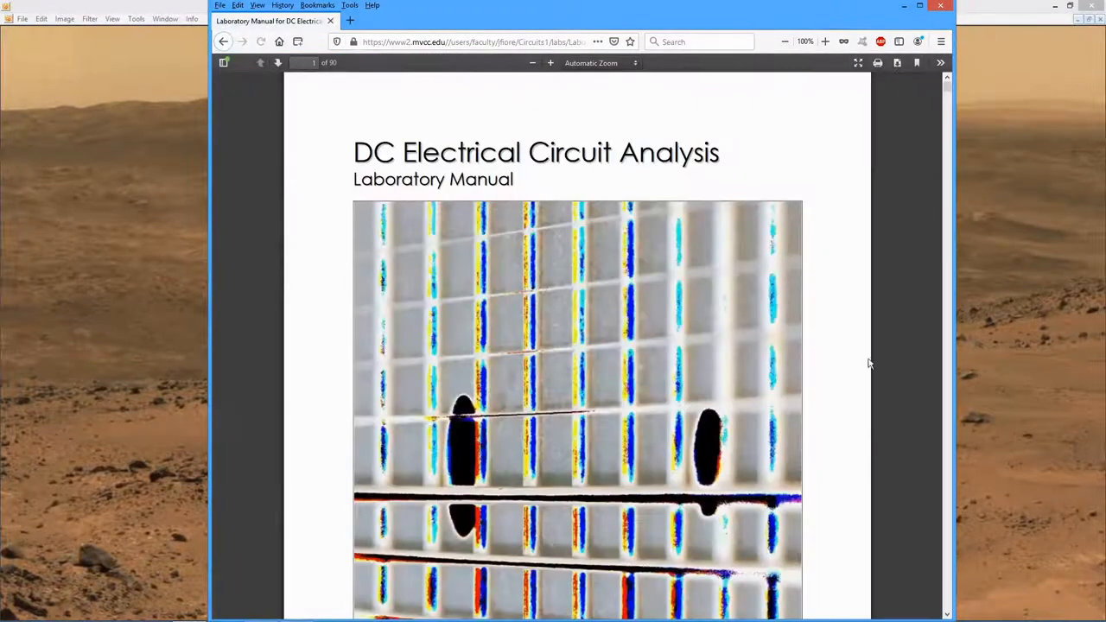
scroll(down, 3)
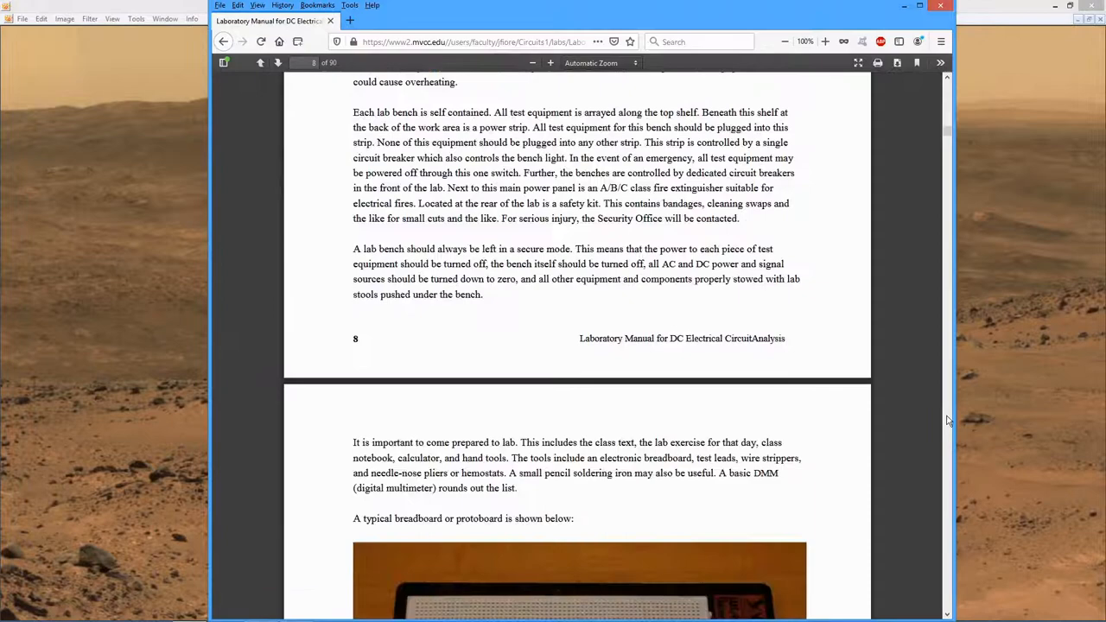
scroll(up, 3)
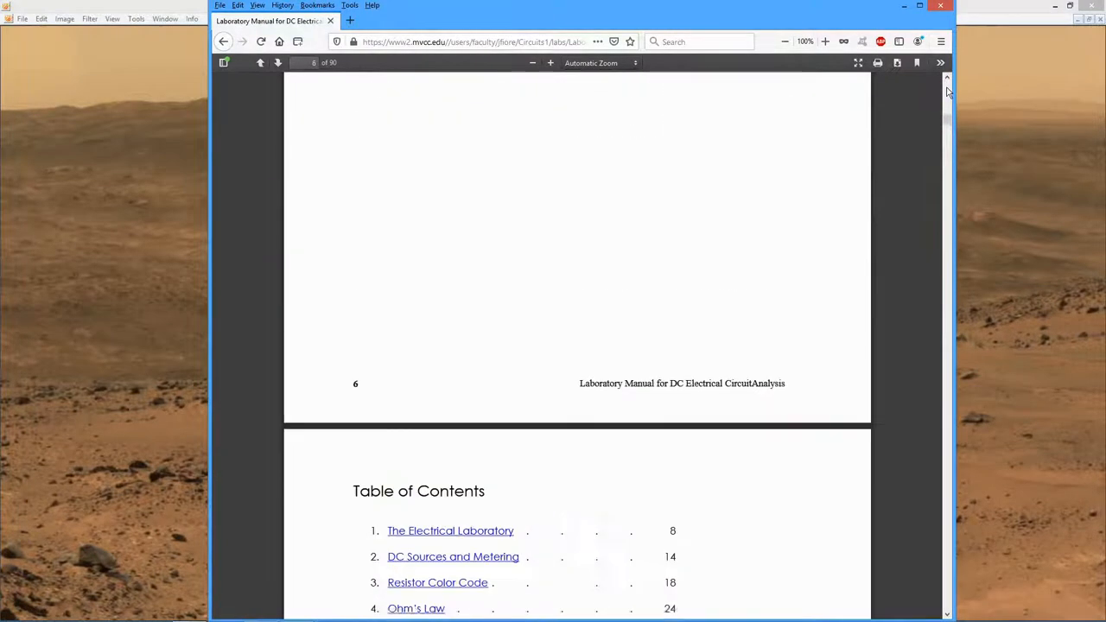
scroll(down, 3)
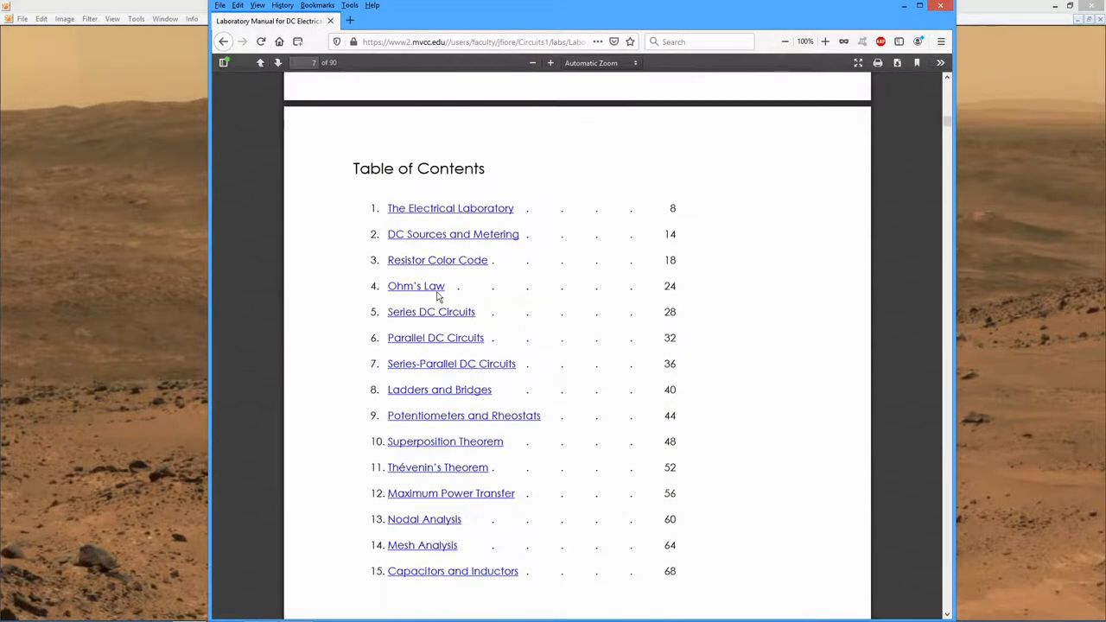
mouse_move(439, 337)
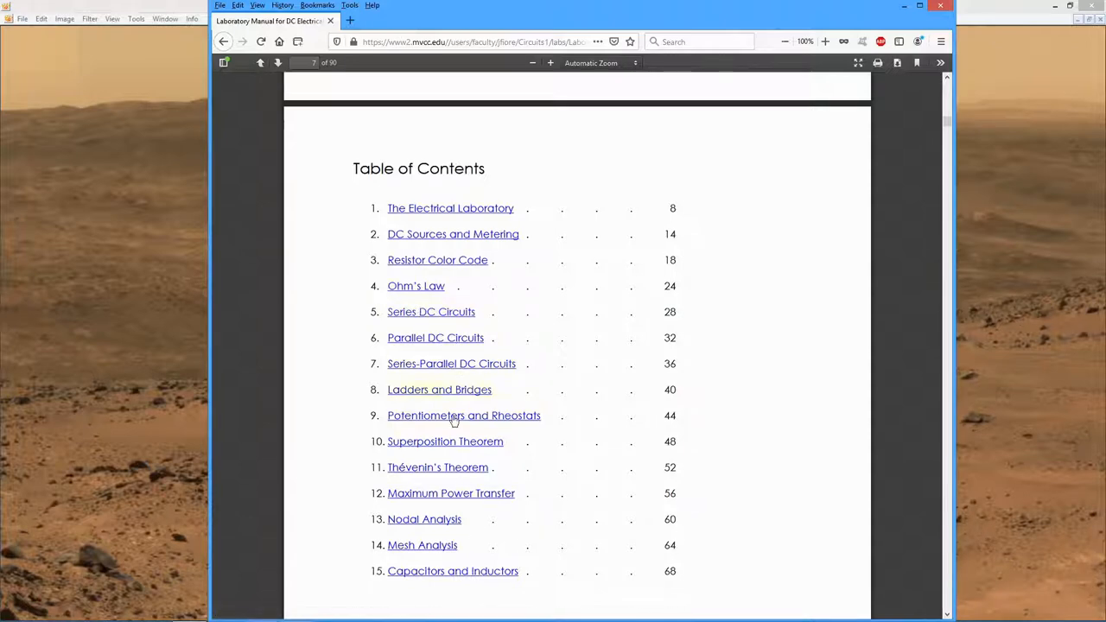
mouse_move(266, 100)
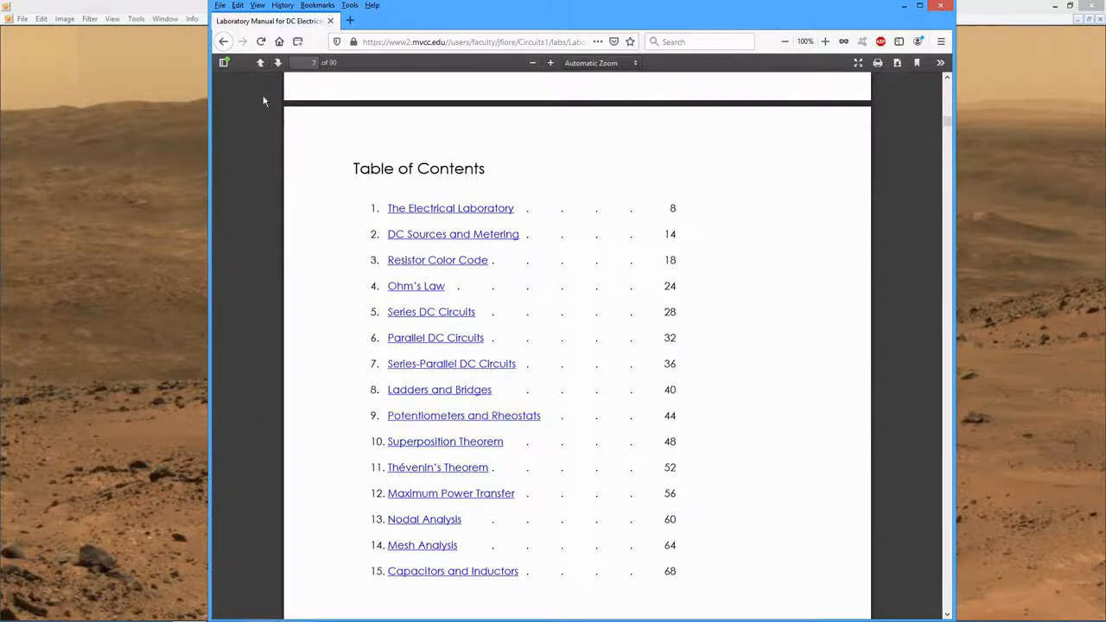
click(222, 42)
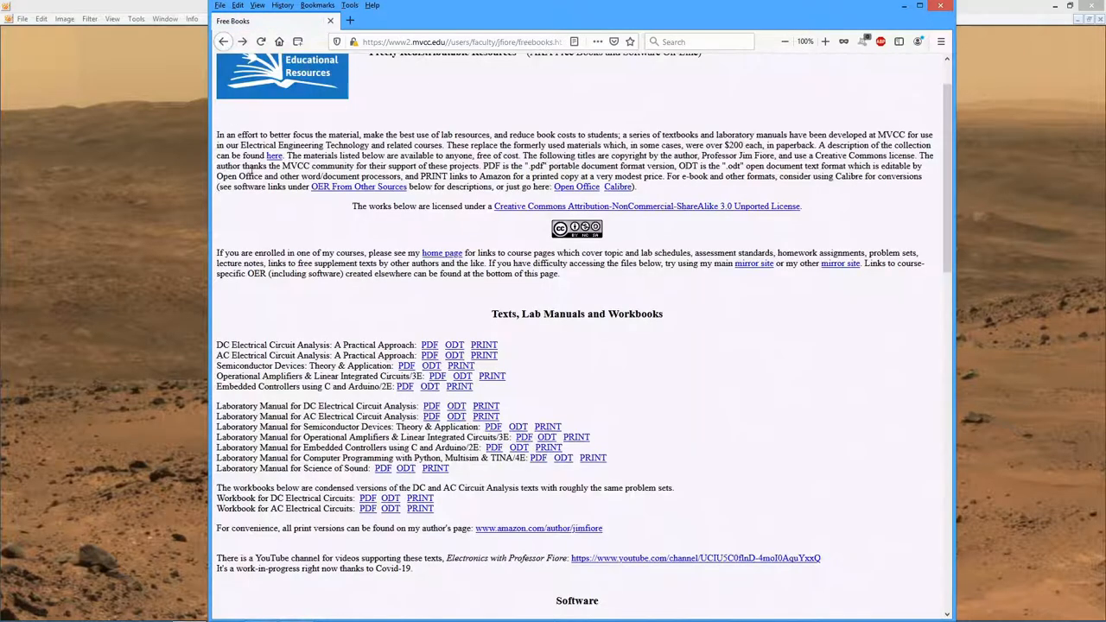
mouse_move(485, 415)
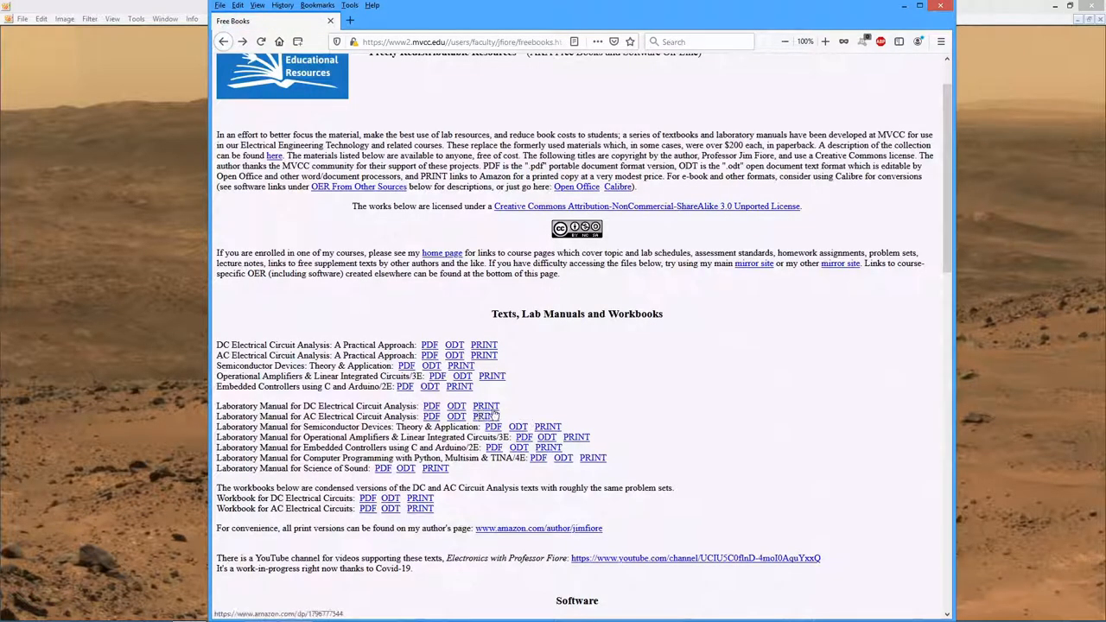
click(485, 407)
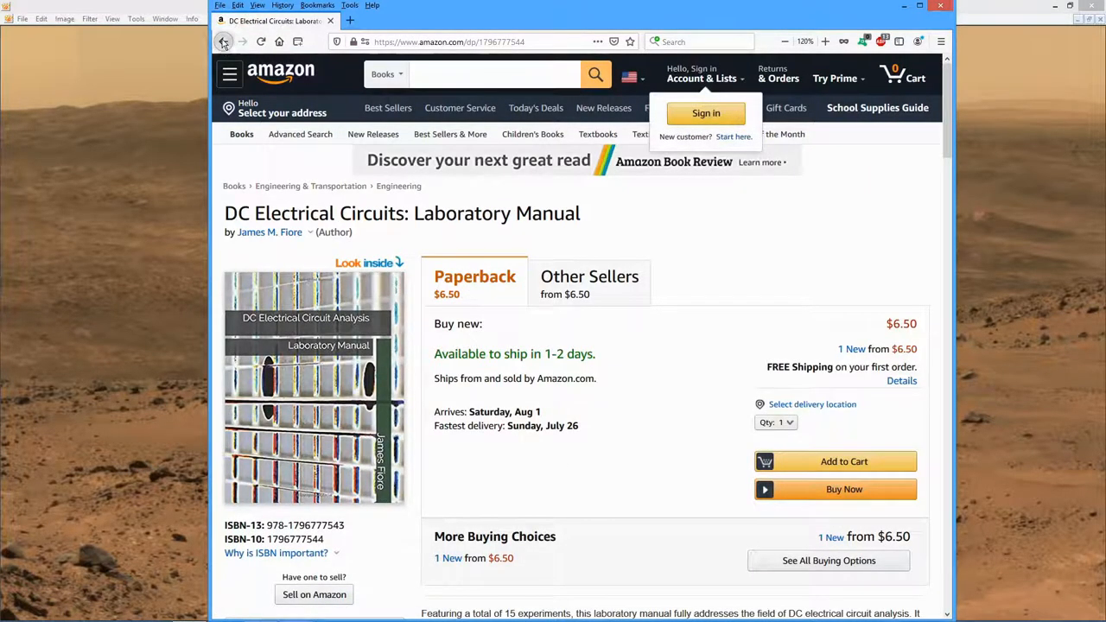
click(223, 41)
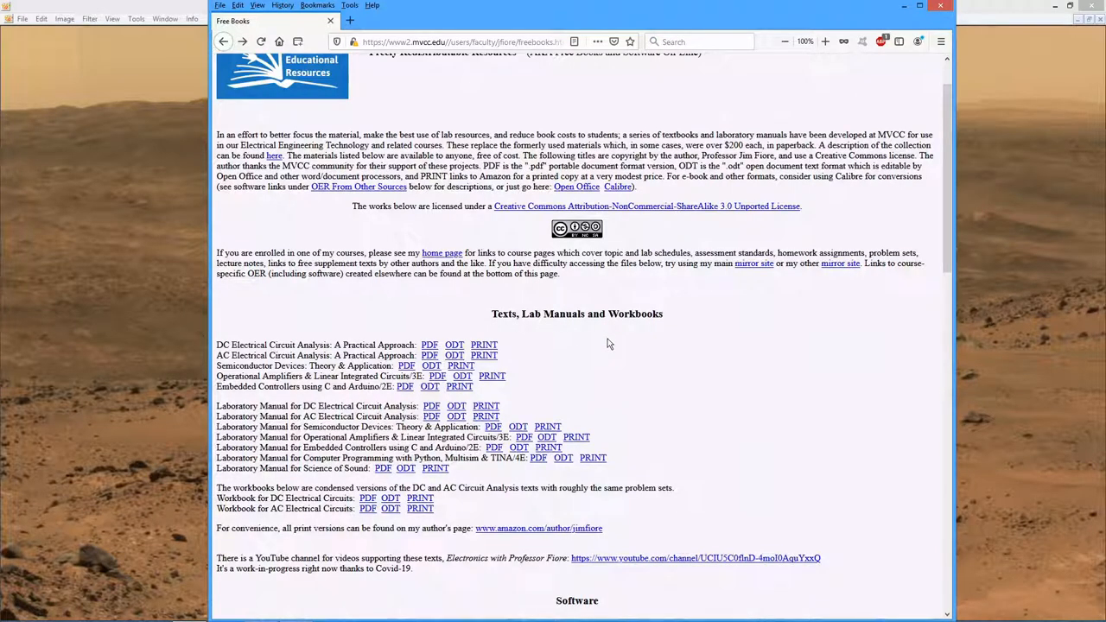
scroll(up, 3)
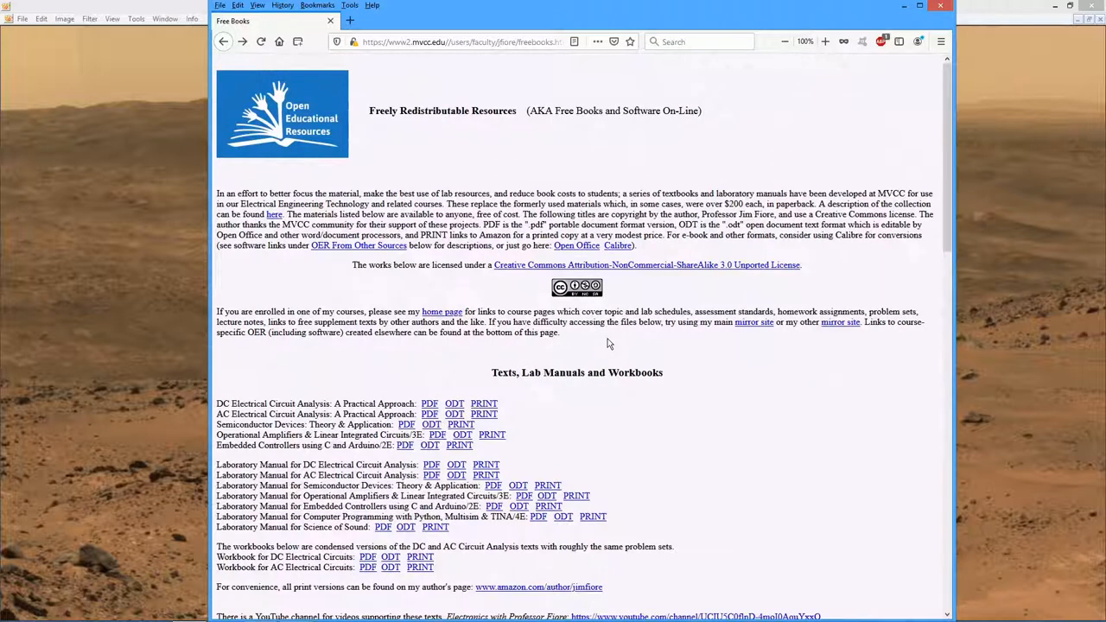
mouse_move(588, 404)
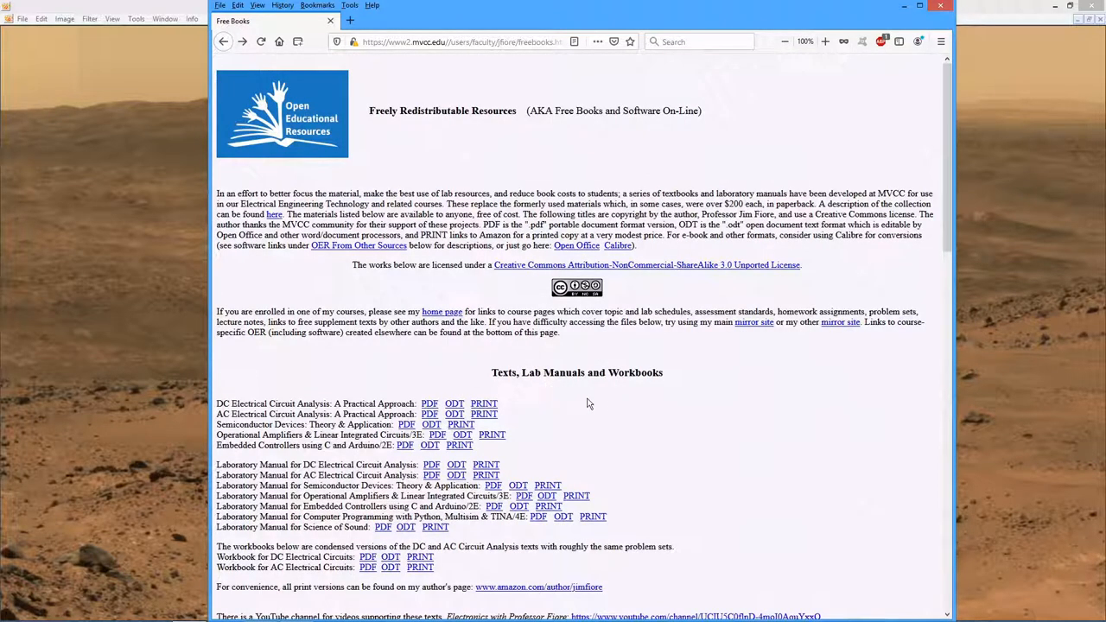
mouse_move(607, 405)
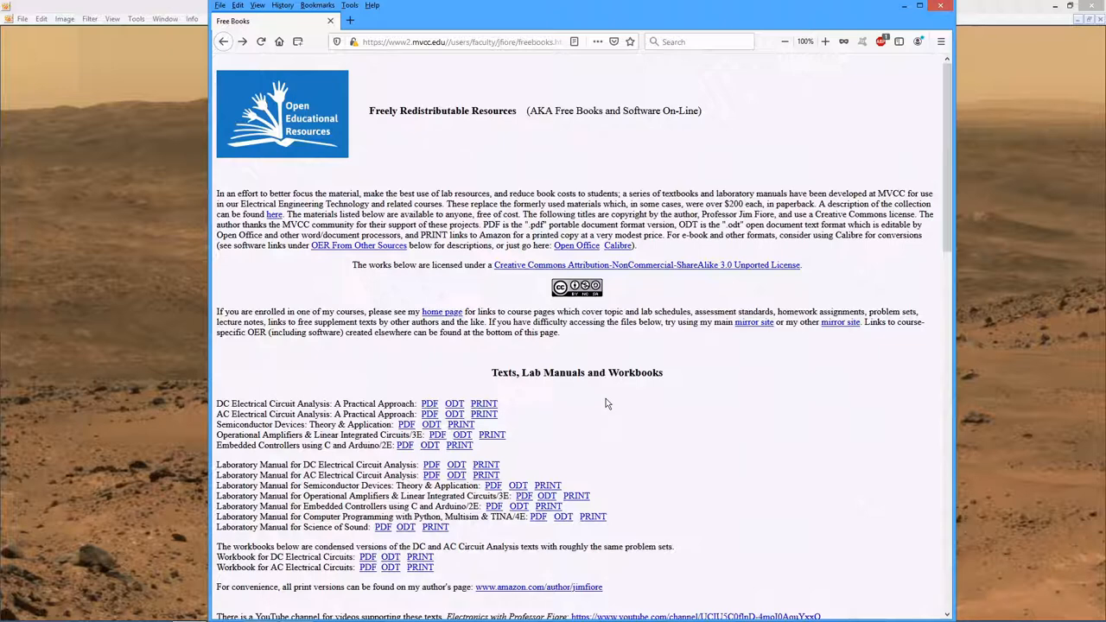
mouse_move(490, 435)
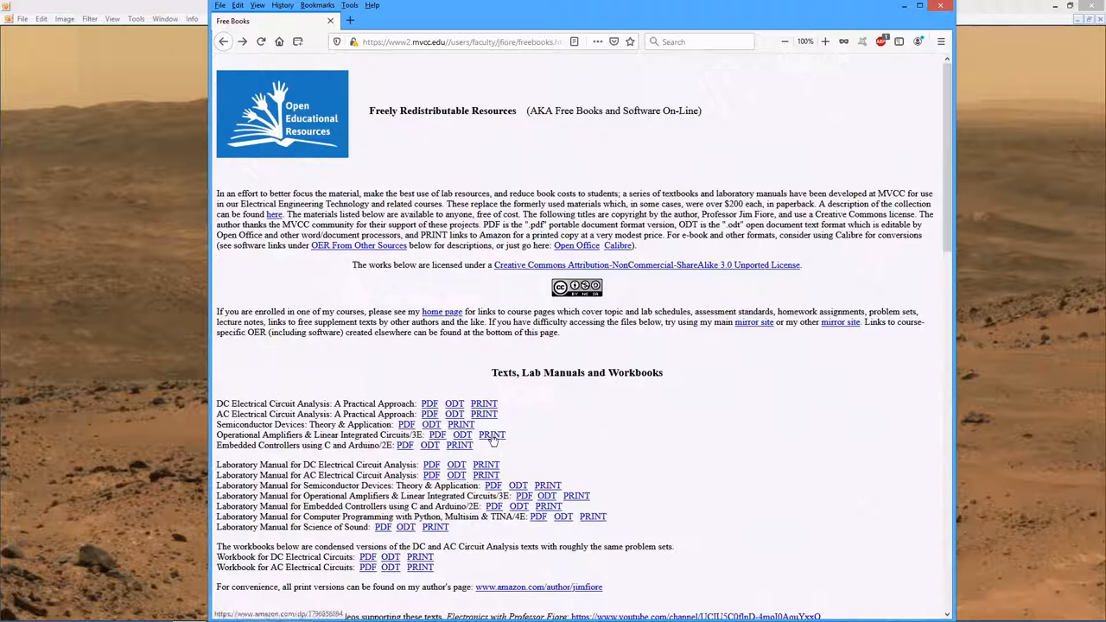
mouse_move(533, 422)
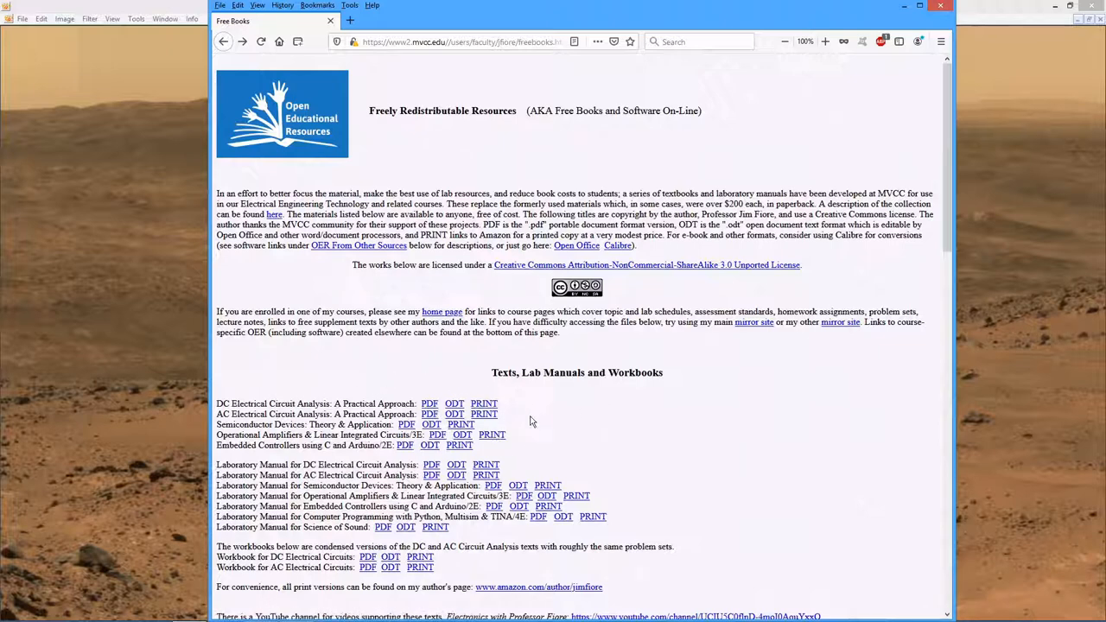
mouse_move(526, 421)
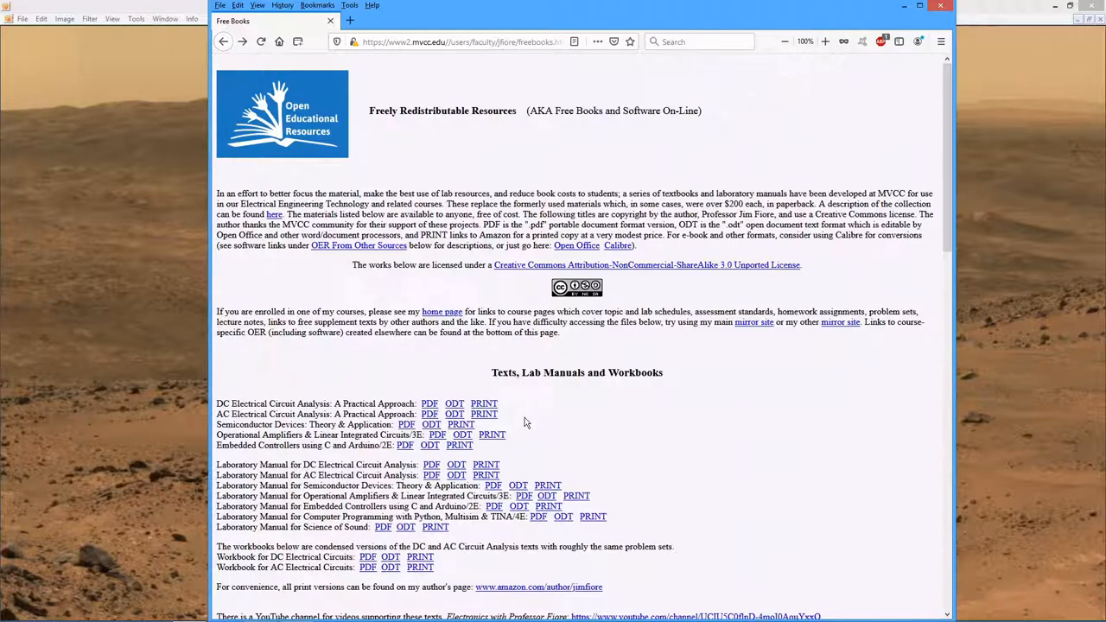